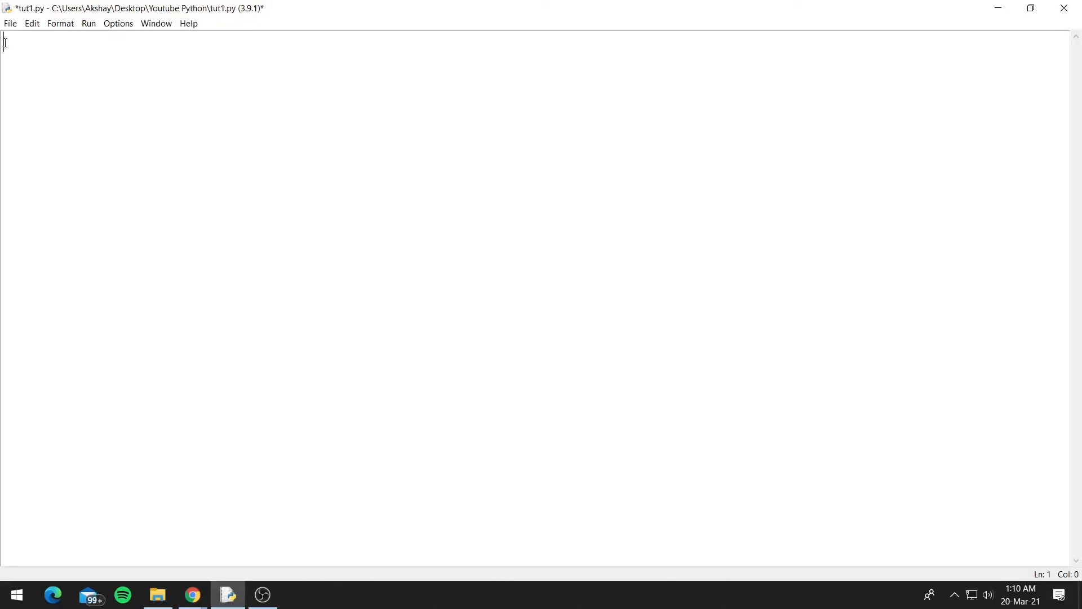
Launch a Command Prompt and check the pip version with pip -V (pip 21.0.1, Python 3.9)
key(Win+r)
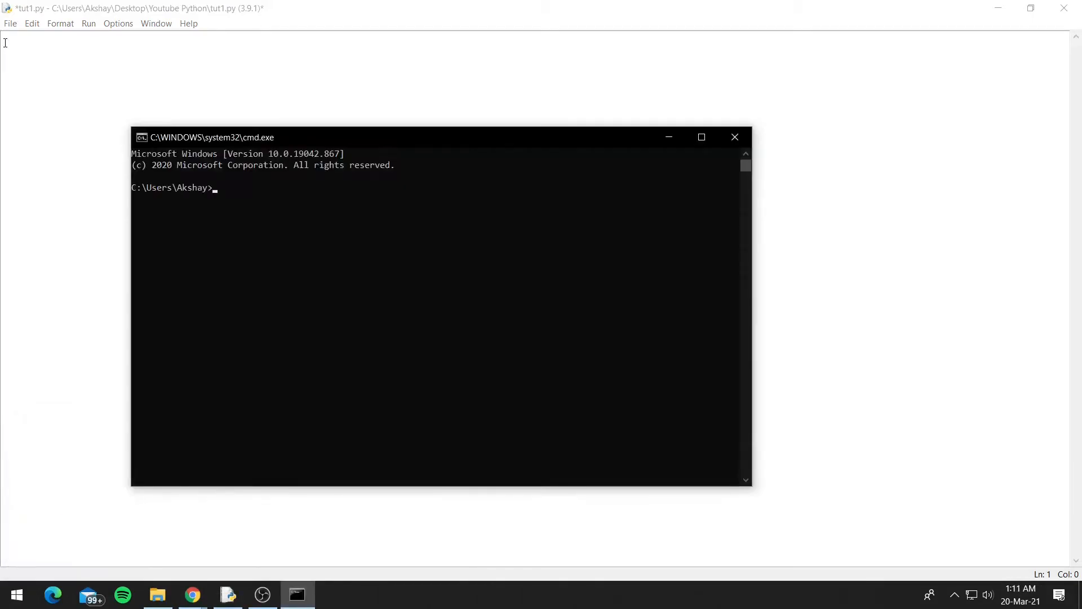
text(pip)
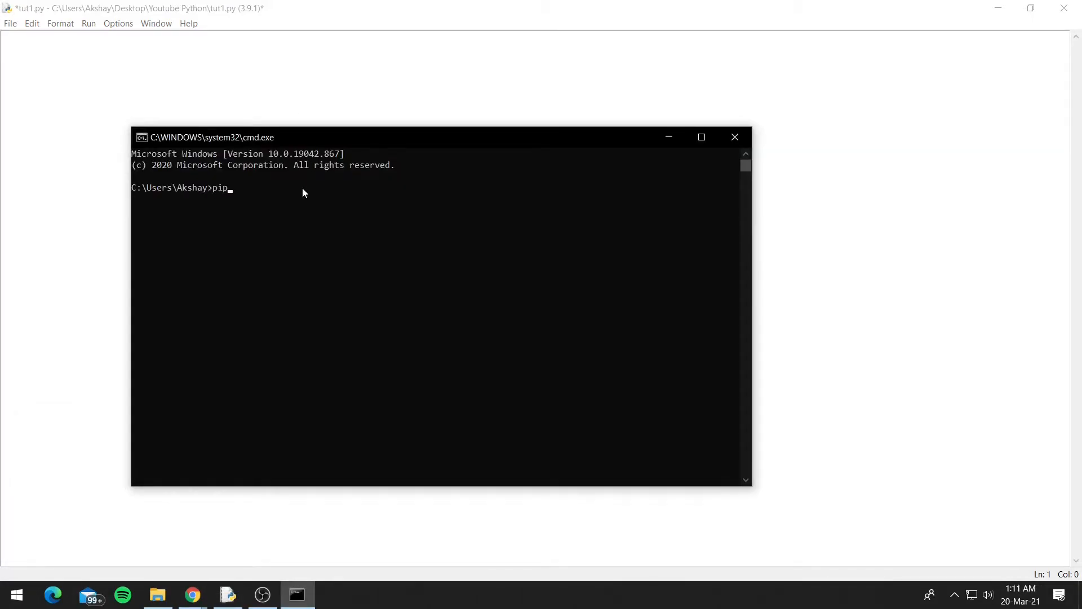
text(-V)
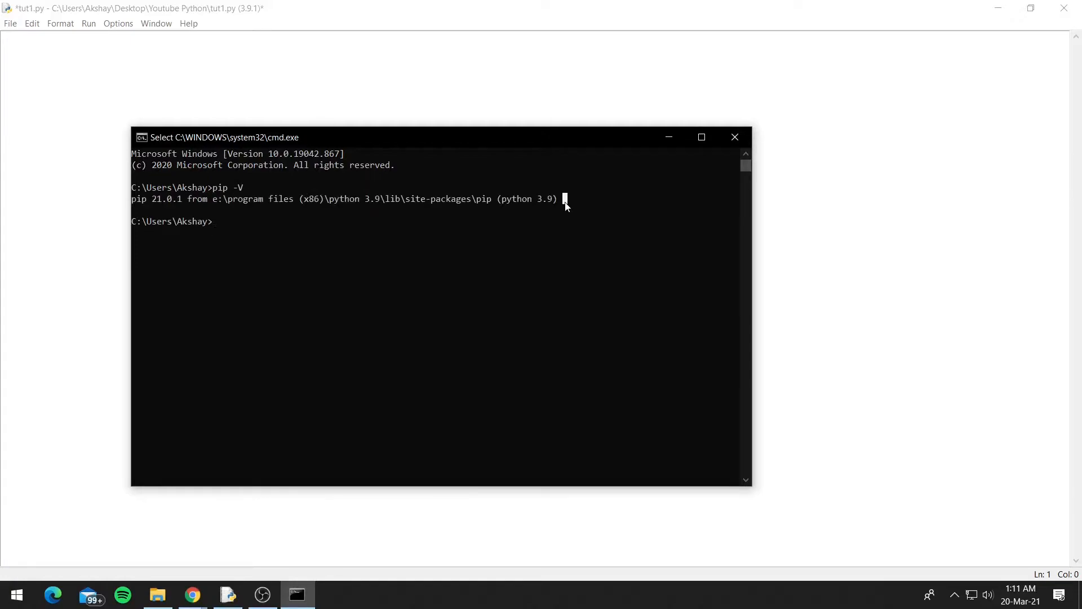
mouse_move(597, 201)
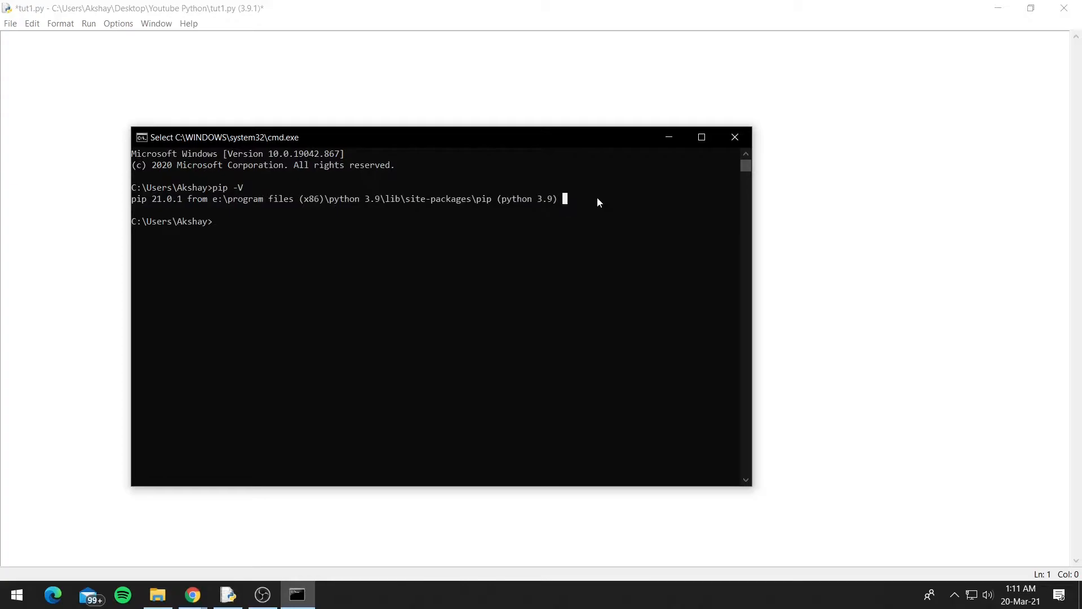
mouse_move(297, 233)
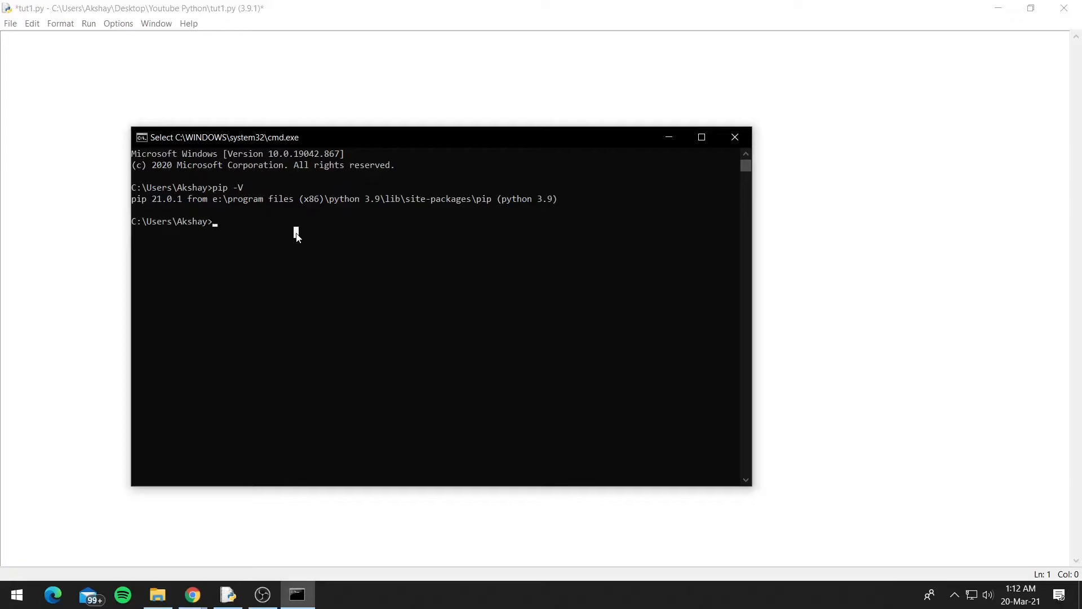
Install the camelcase package with pip install camelcase
text(pip)
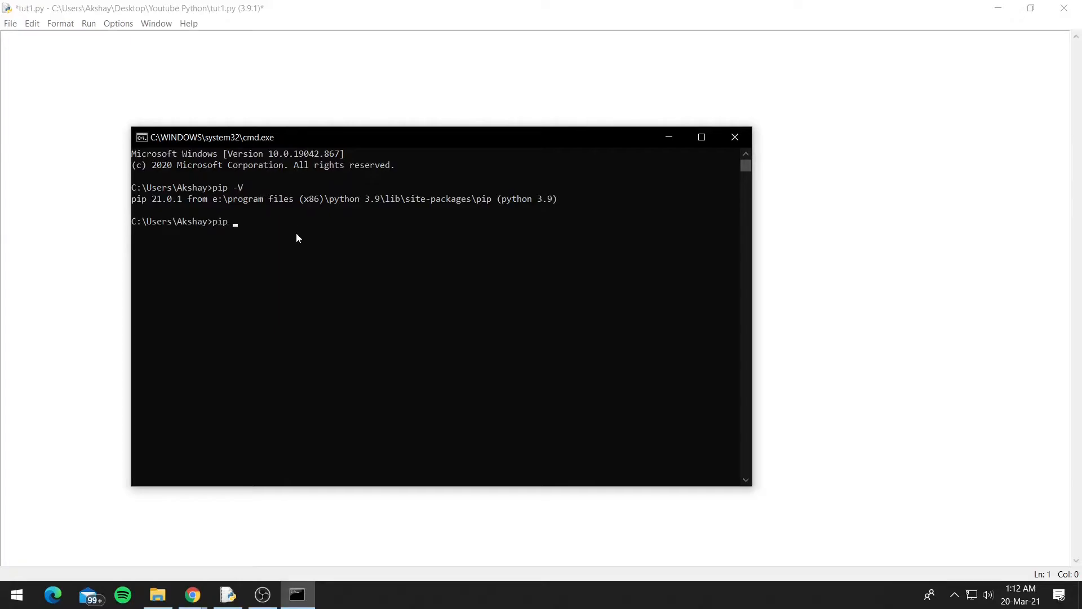
text(install)
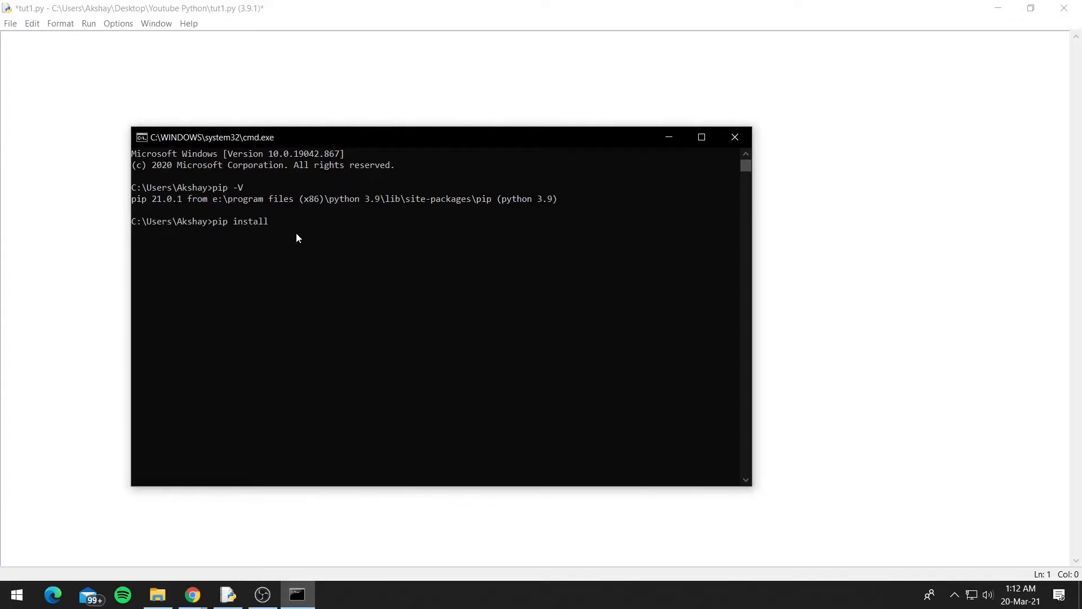
text(camelc)
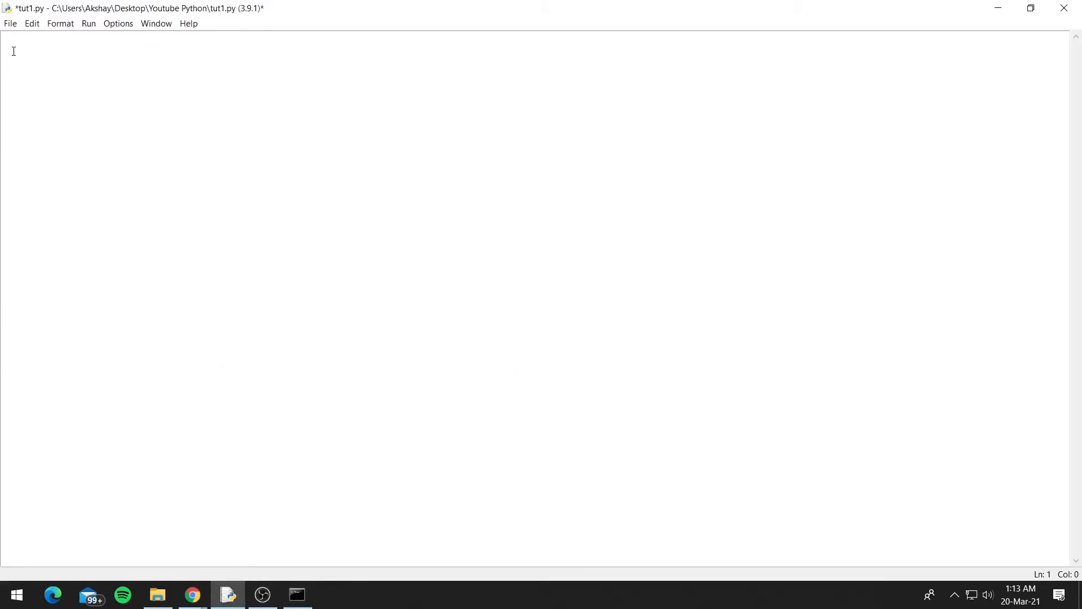
Add the line from camelcase import CamelCase to tut1.py
text(from cam)
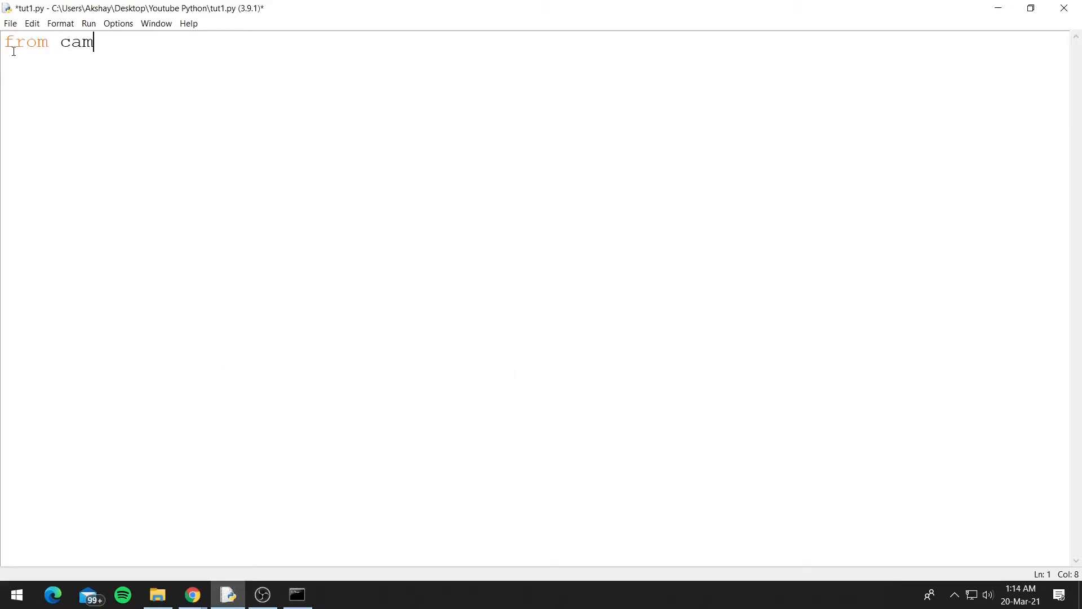
text(elcase im)
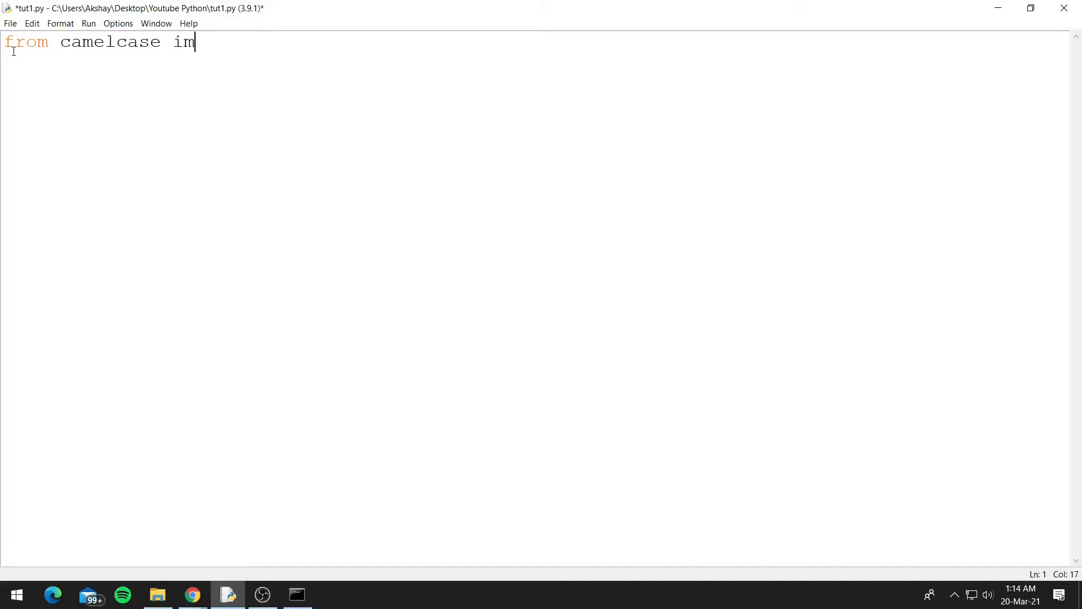
text(port Cam)
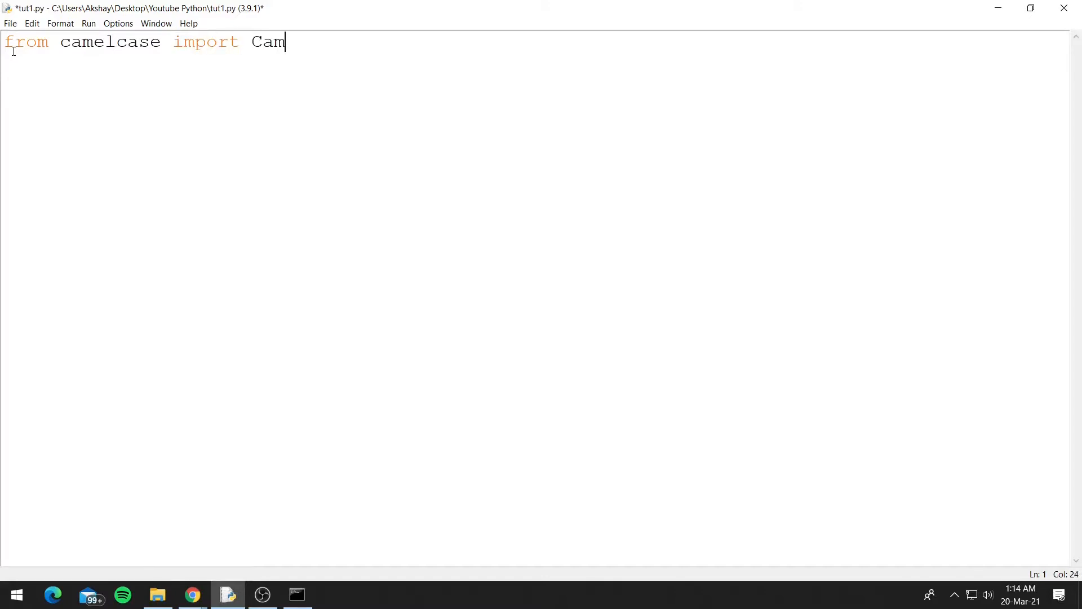
text(elCa)
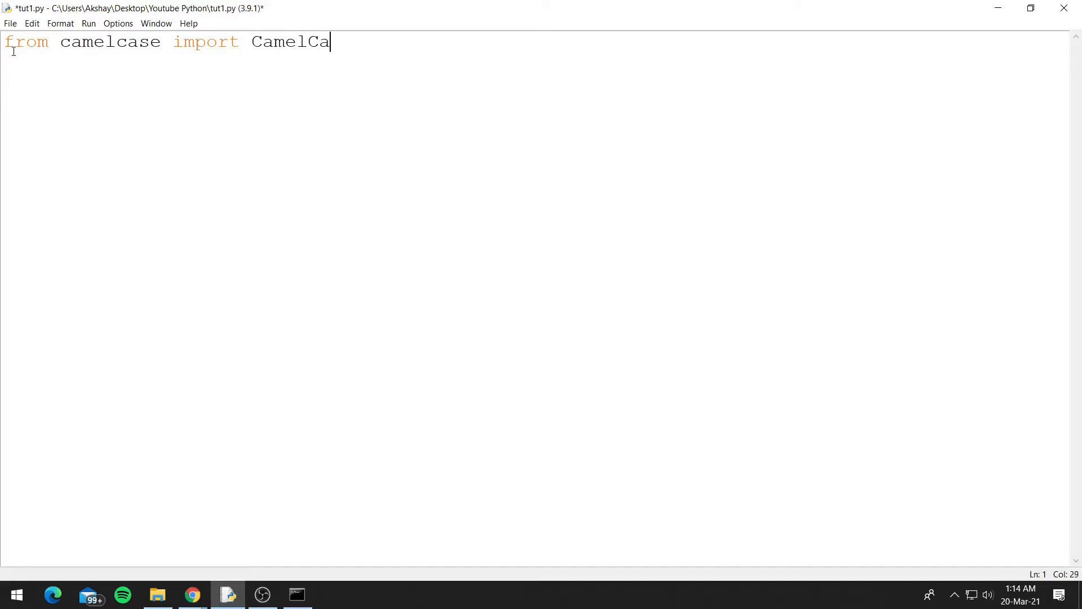
text(se)
text(s =)
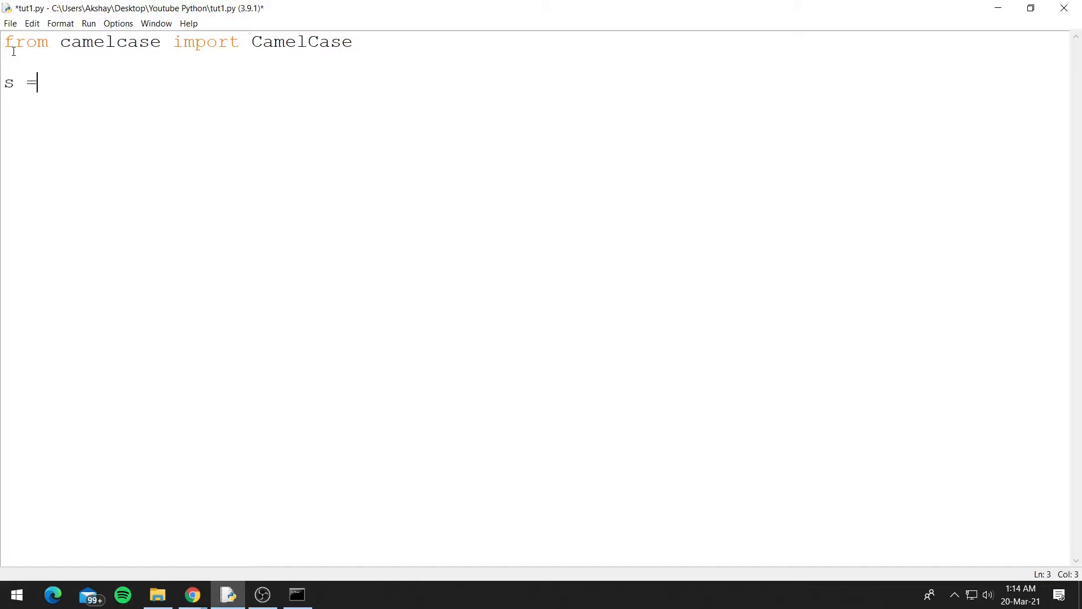
Assign s = 'hello world' below the import
text('h')
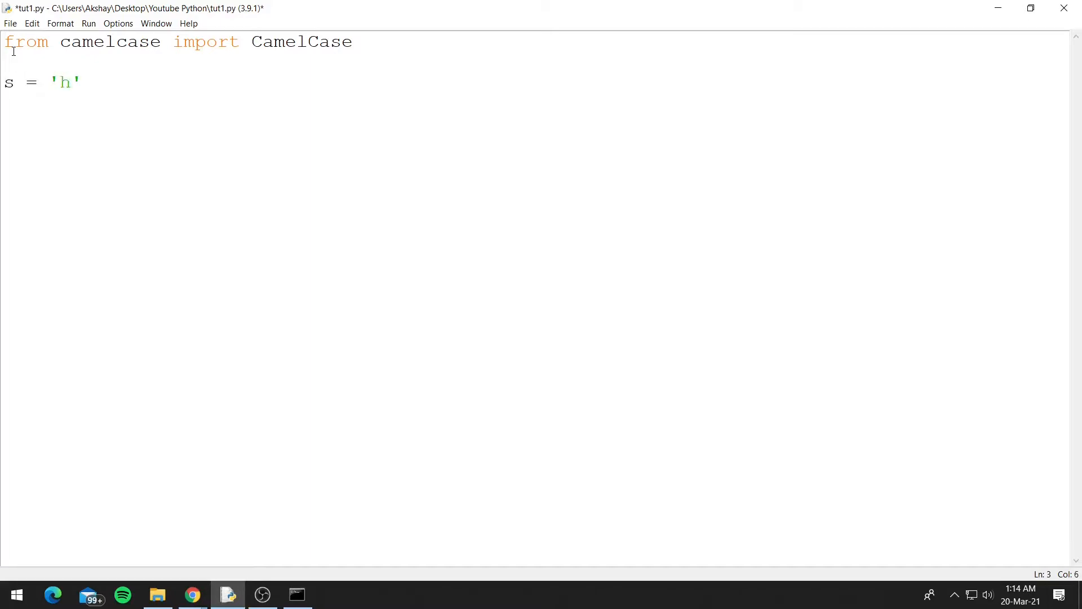
text(ello wor)
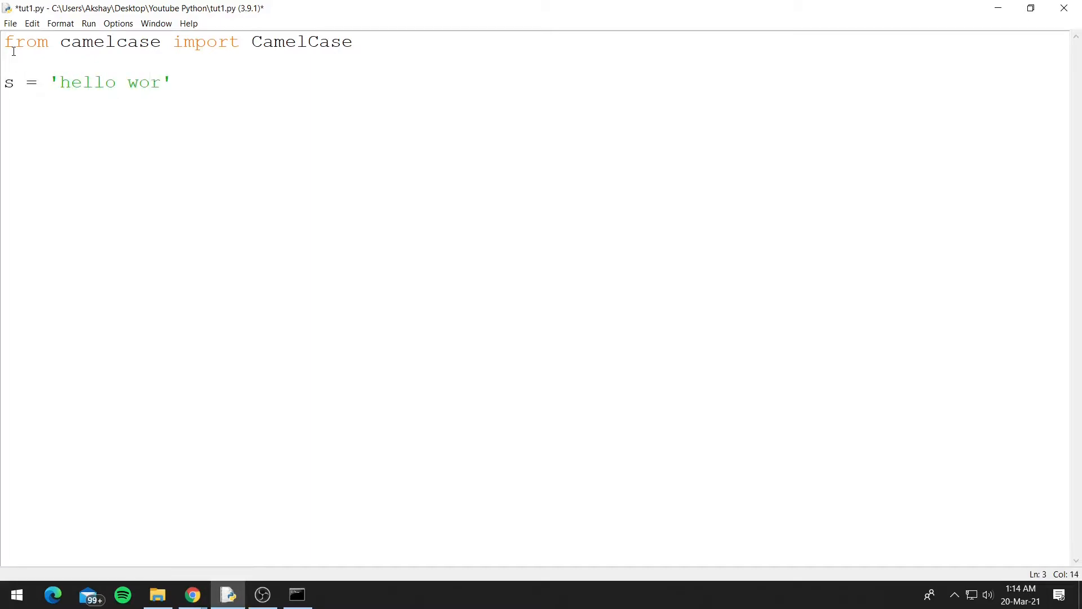
text(ld)
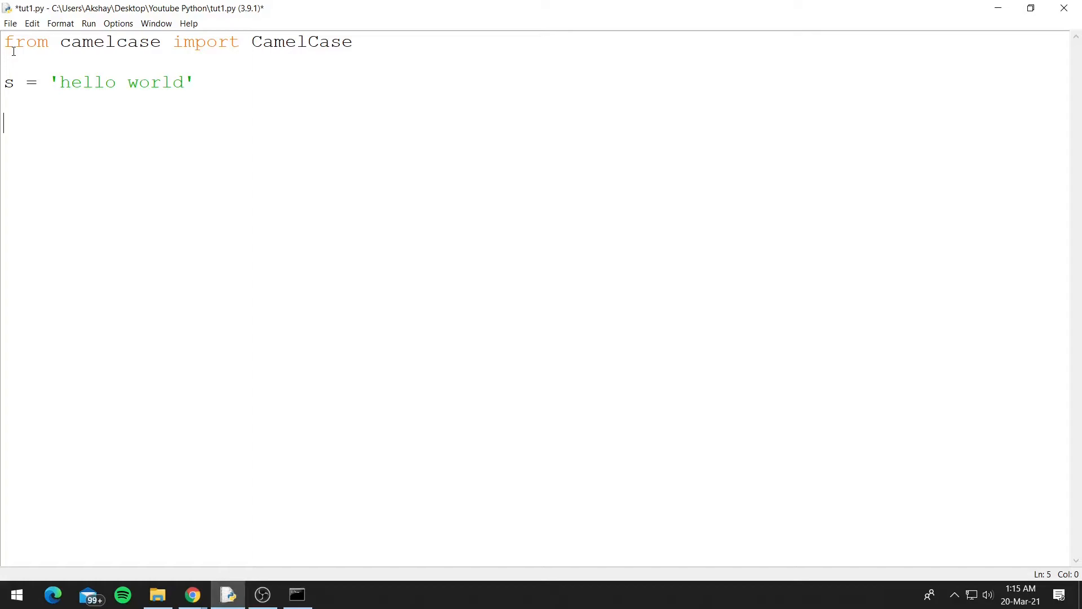
Create the CamelCase object with c = CamelCase()
text(c =)
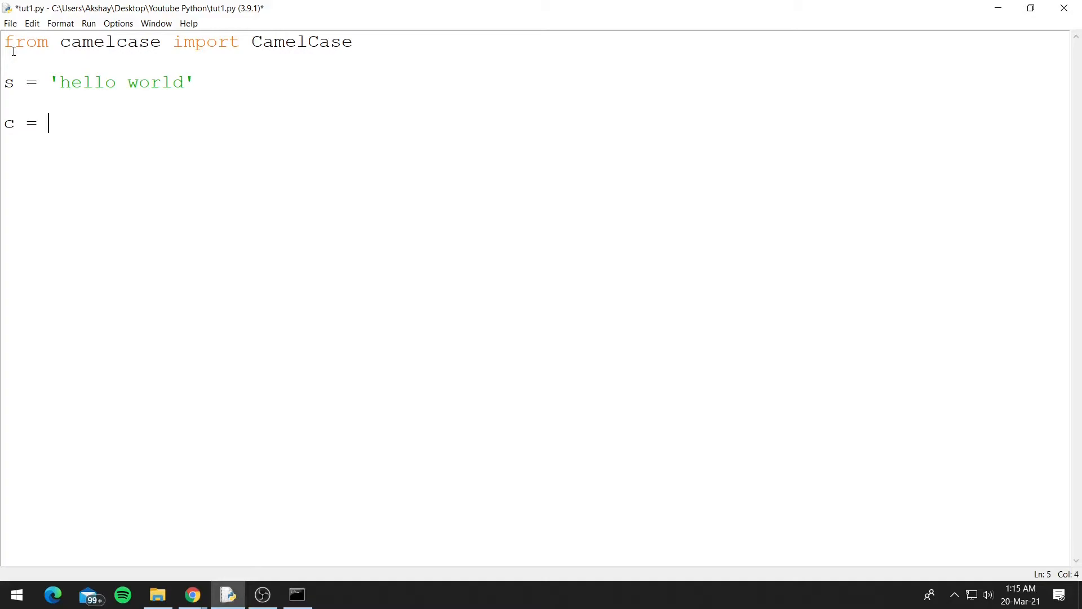
text(Camel)
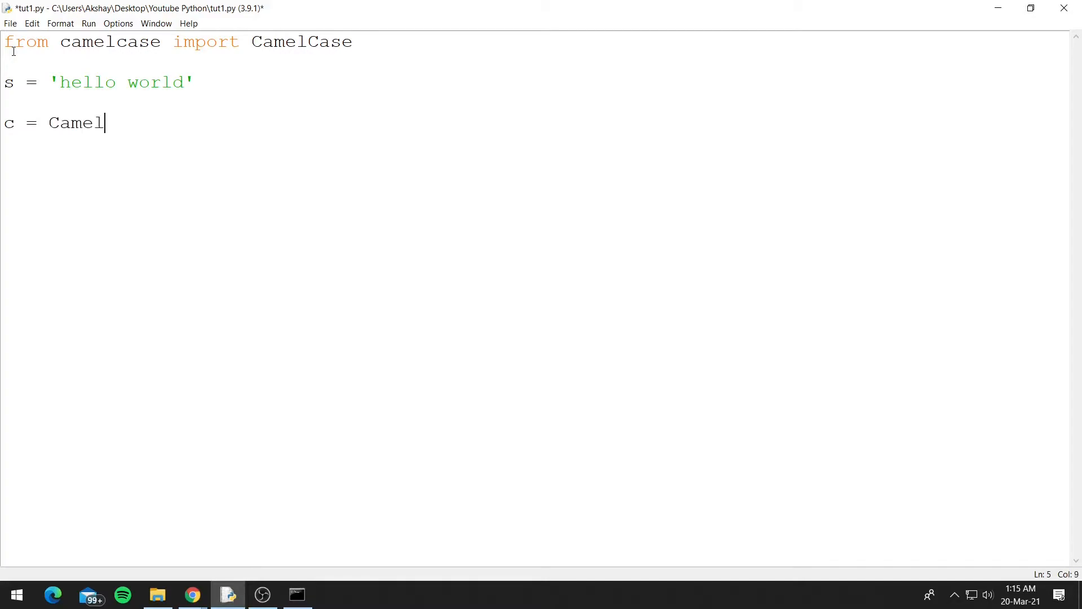
text(Case())
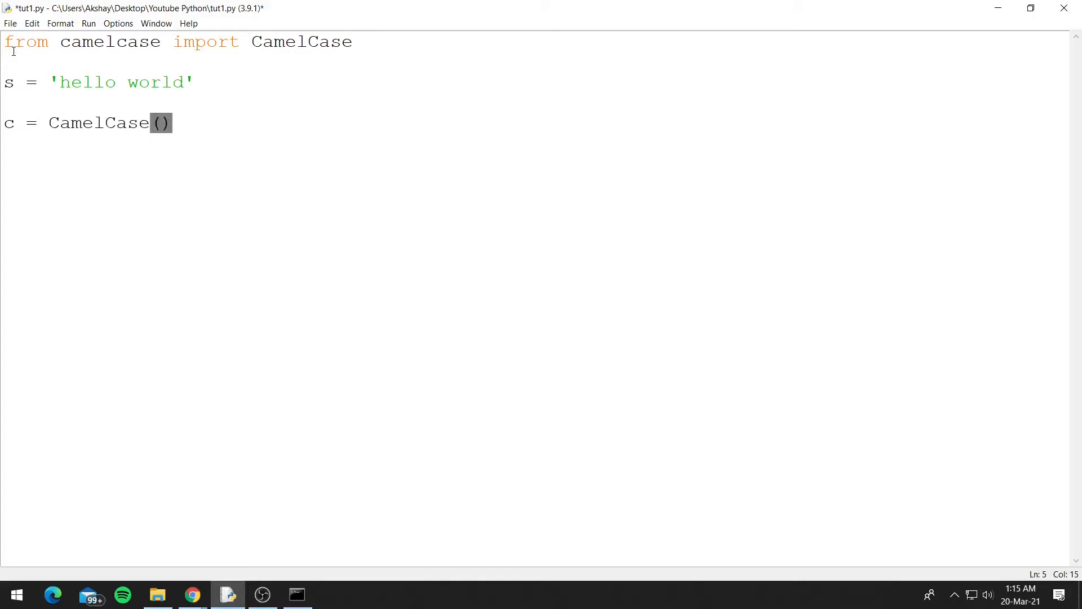
Add the line print(c.hump(s)) to the script
text(print()
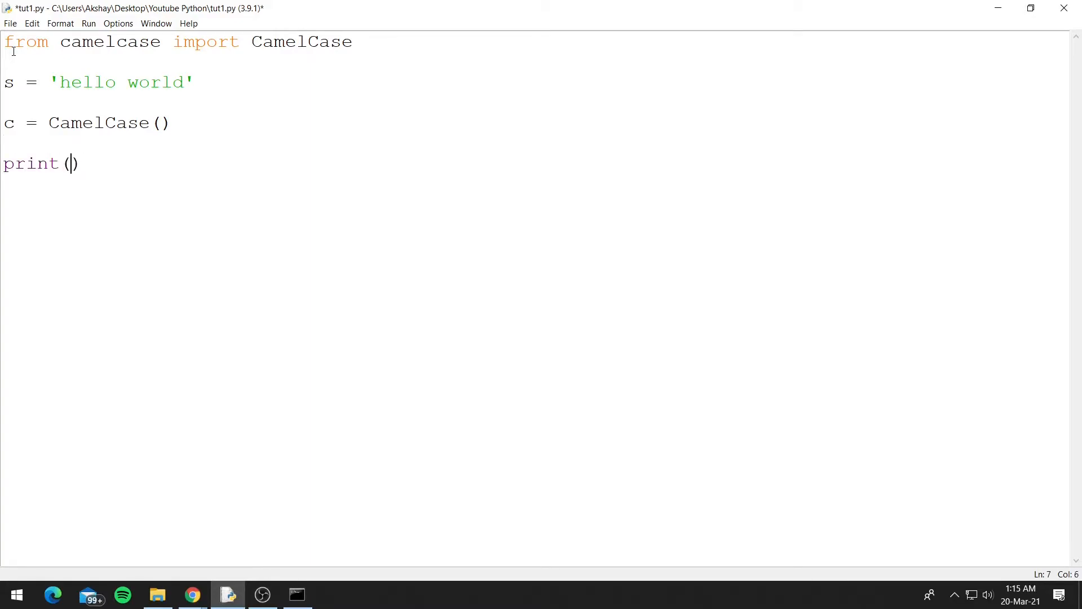
text(c)
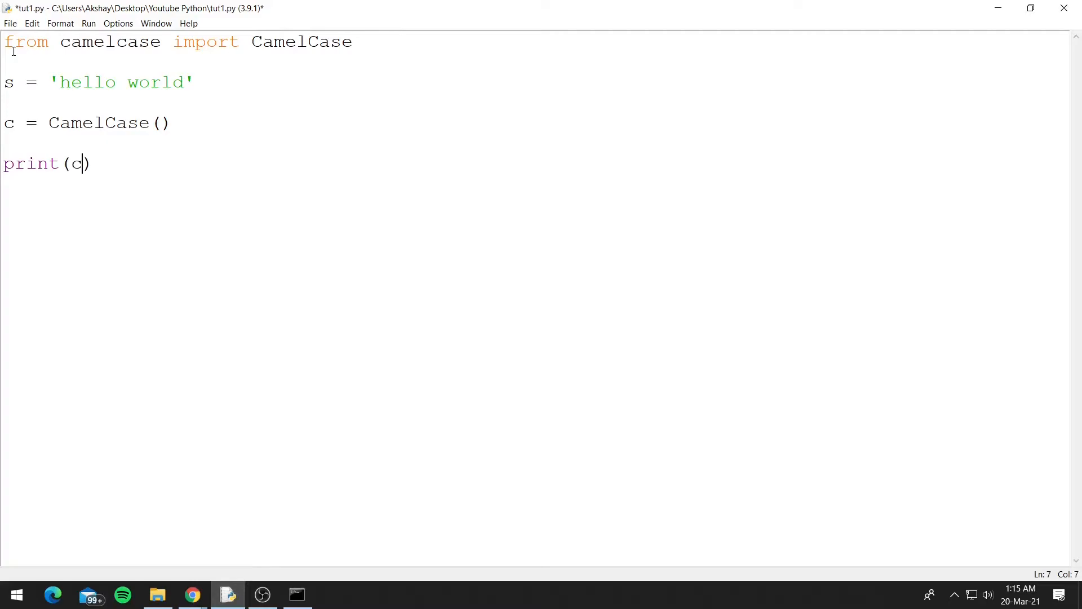
text(.)
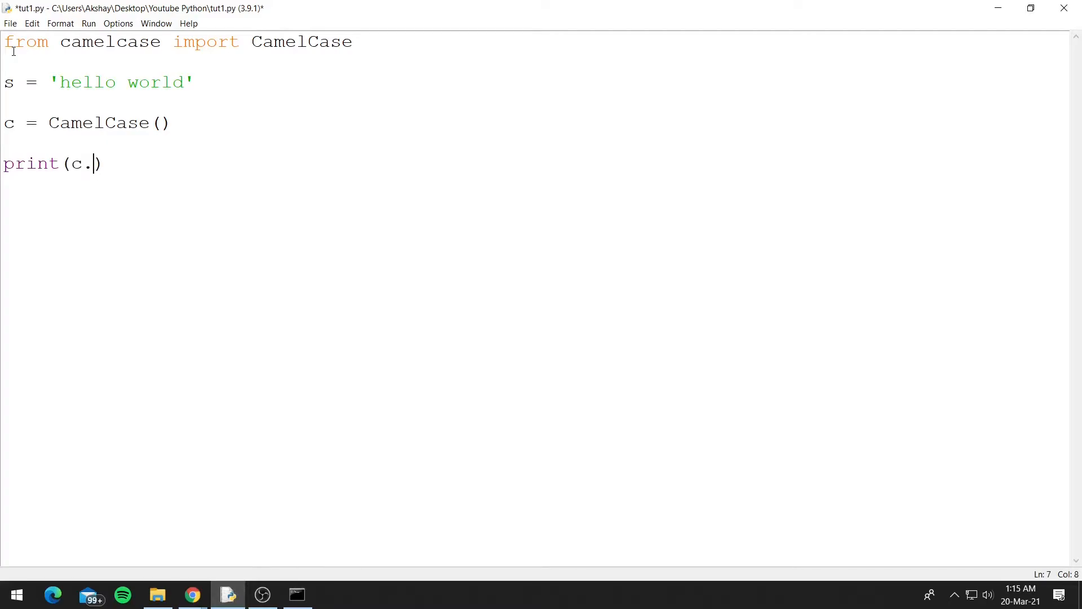
text(hump()
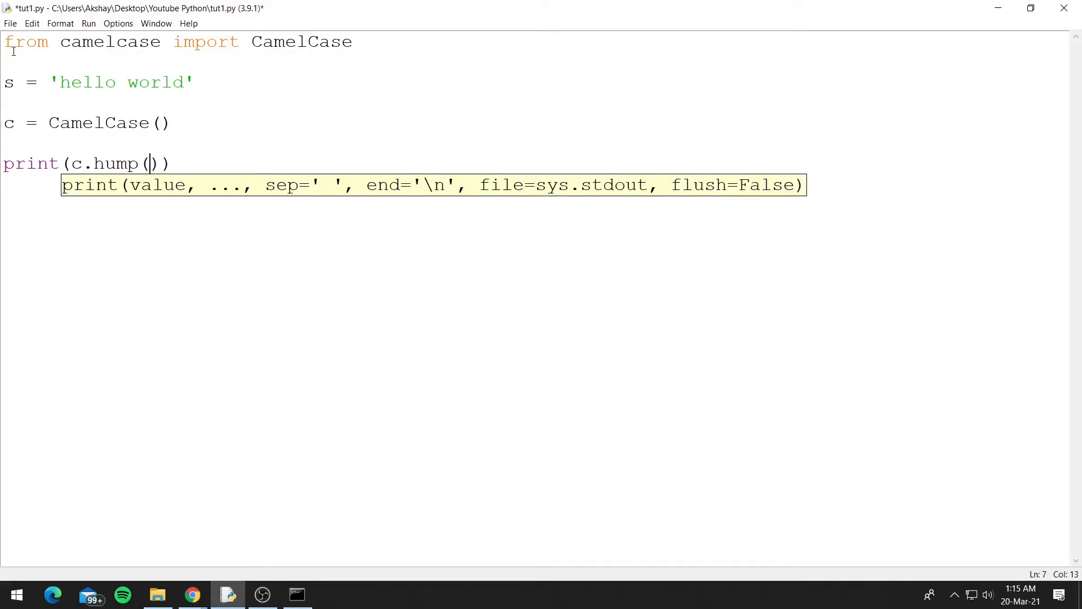
text(s)
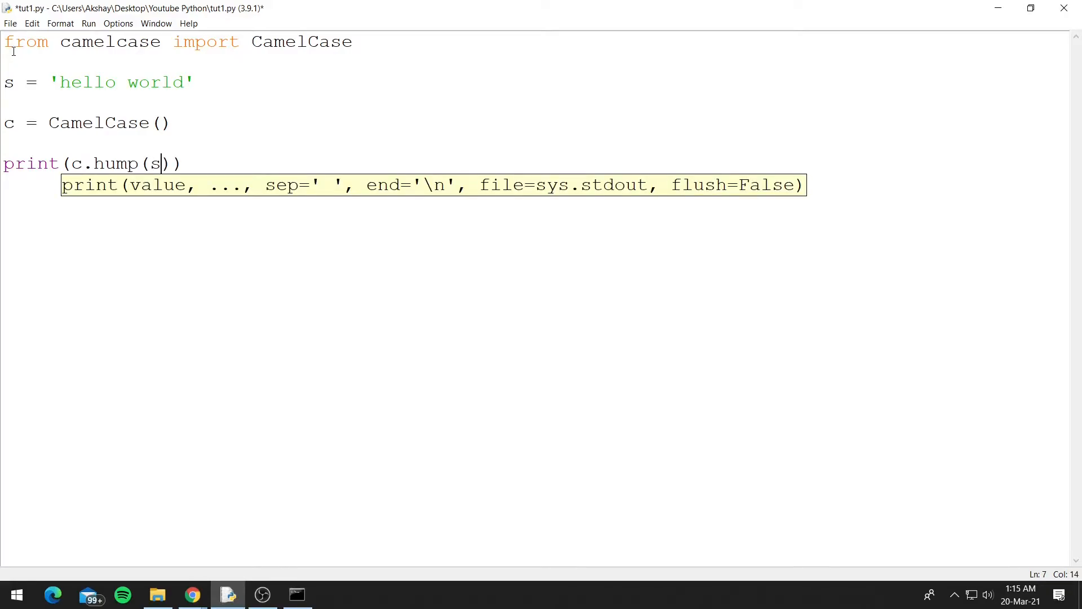
Run tut1.py via Run Module, printing Hello World, and return to the editor
click(88, 23)
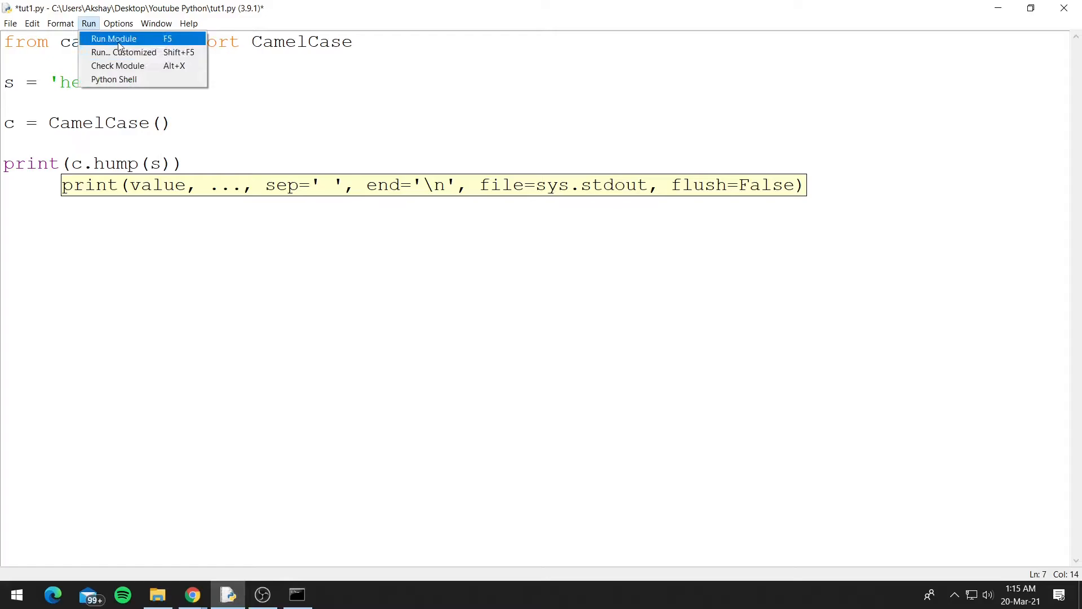
click(114, 38)
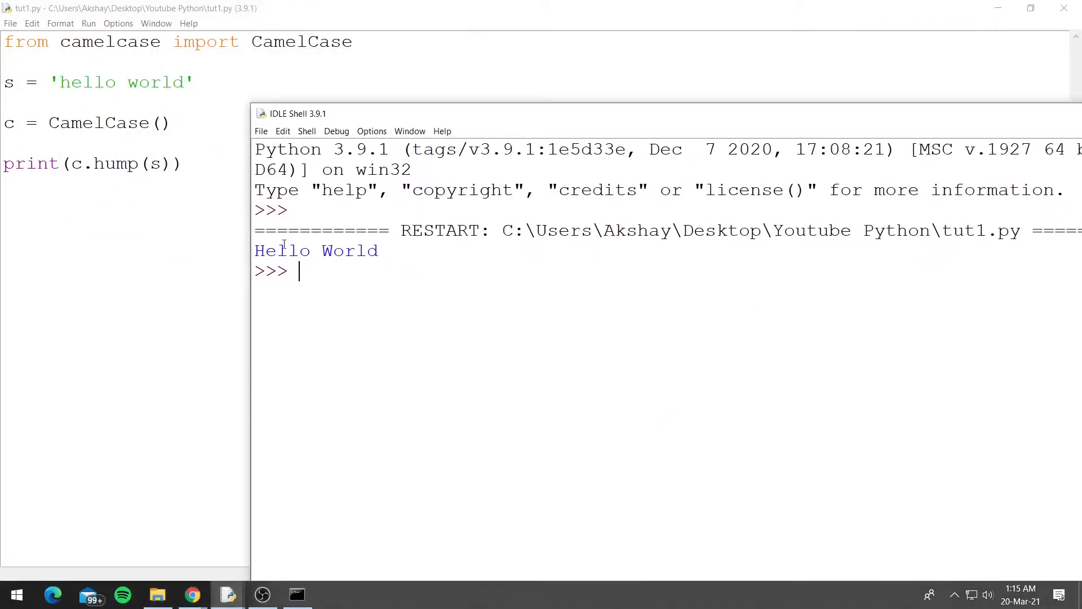
click(260, 250)
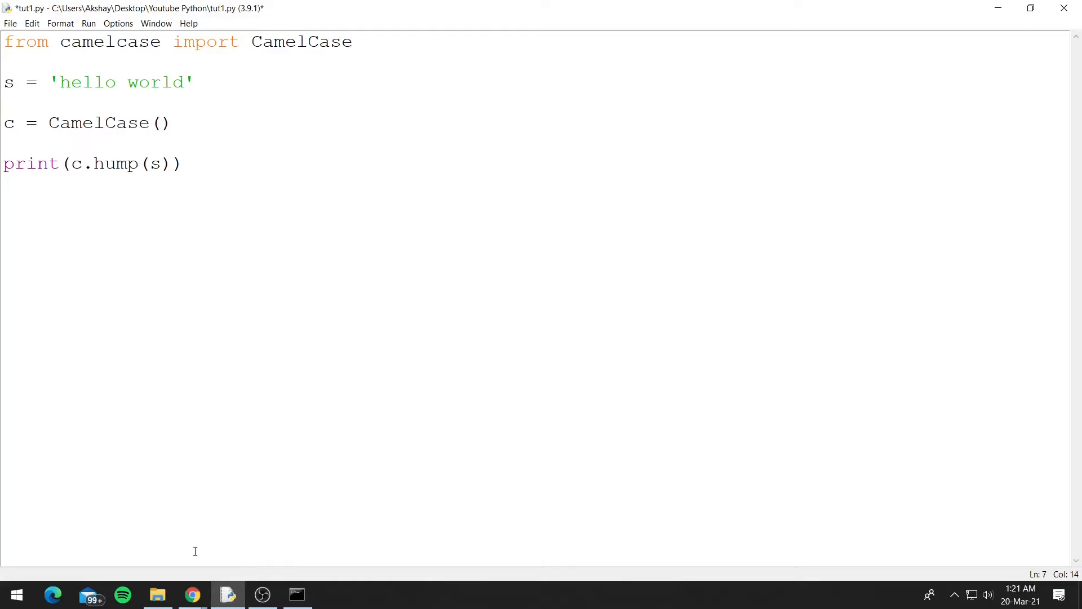
Review the camelcase 0.2 PyPI page's Basic Usage example and return to the top
click(193, 594)
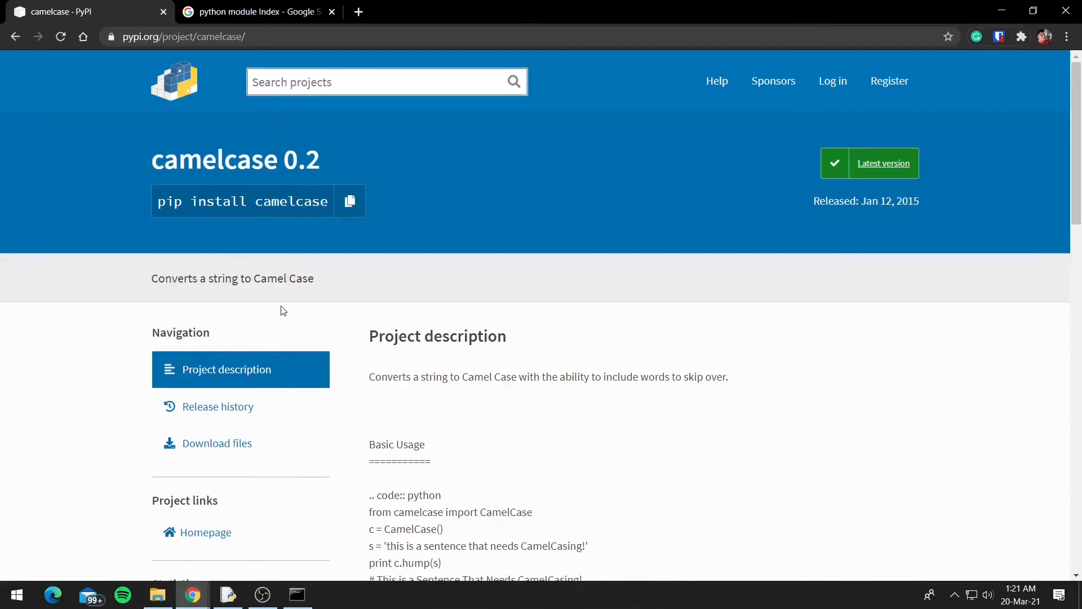
scroll(down, 3)
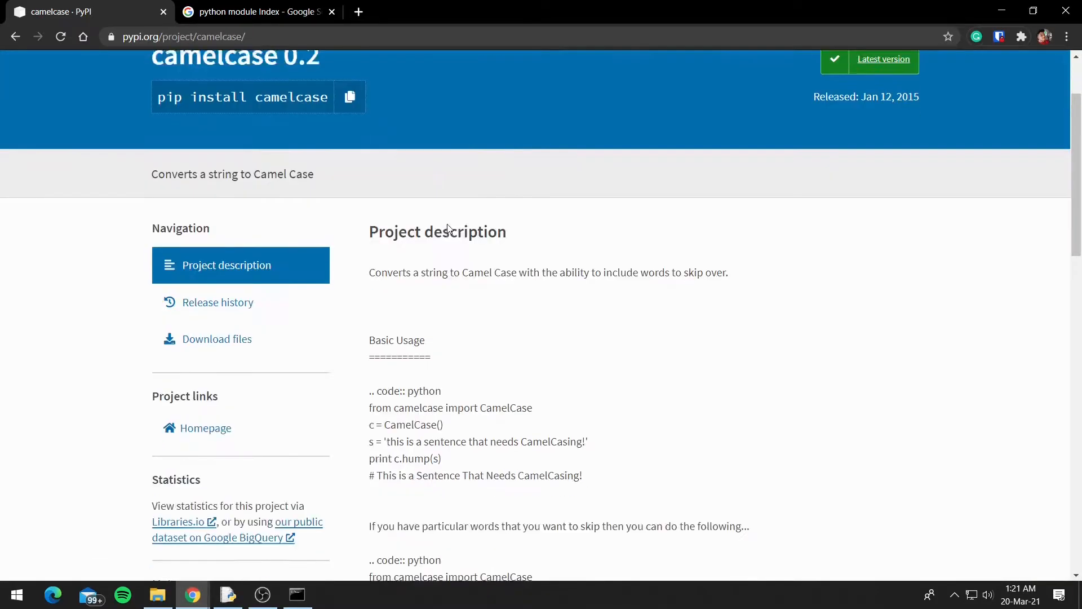
scroll(up, 3)
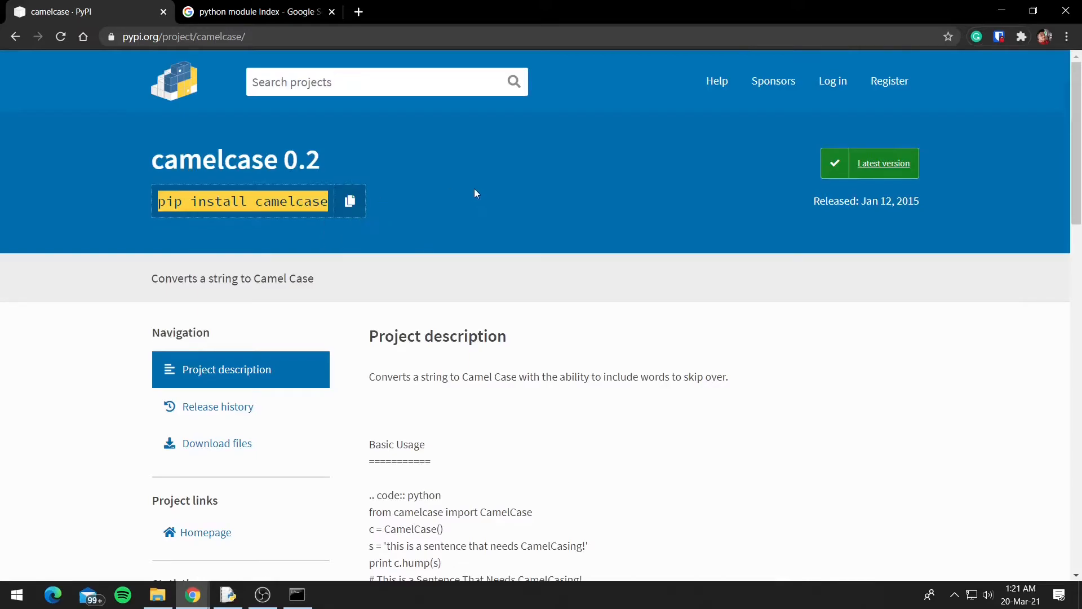
scroll(down, 3)
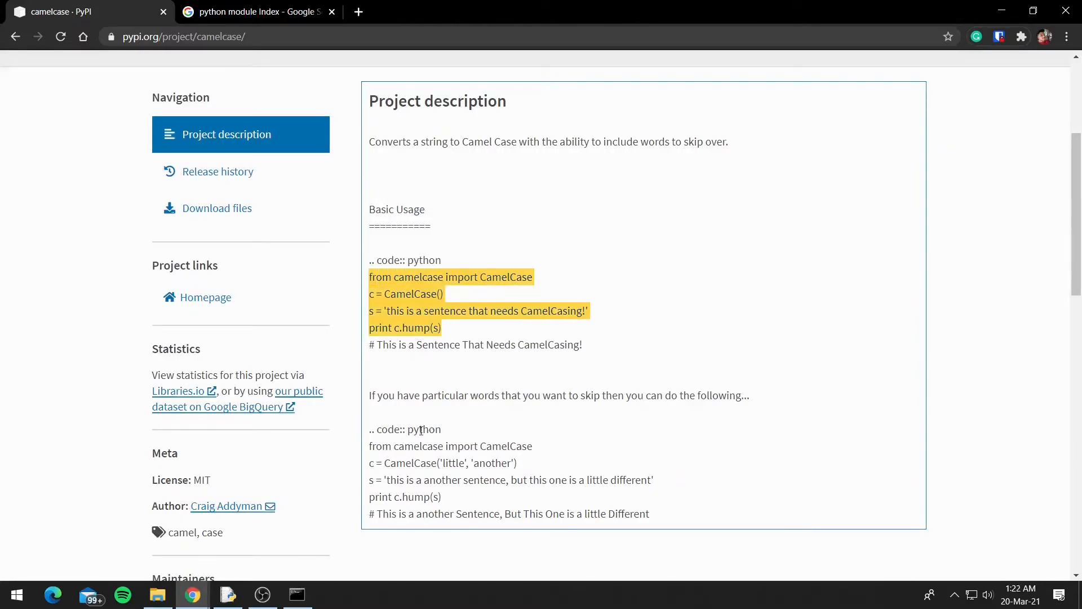
click(521, 510)
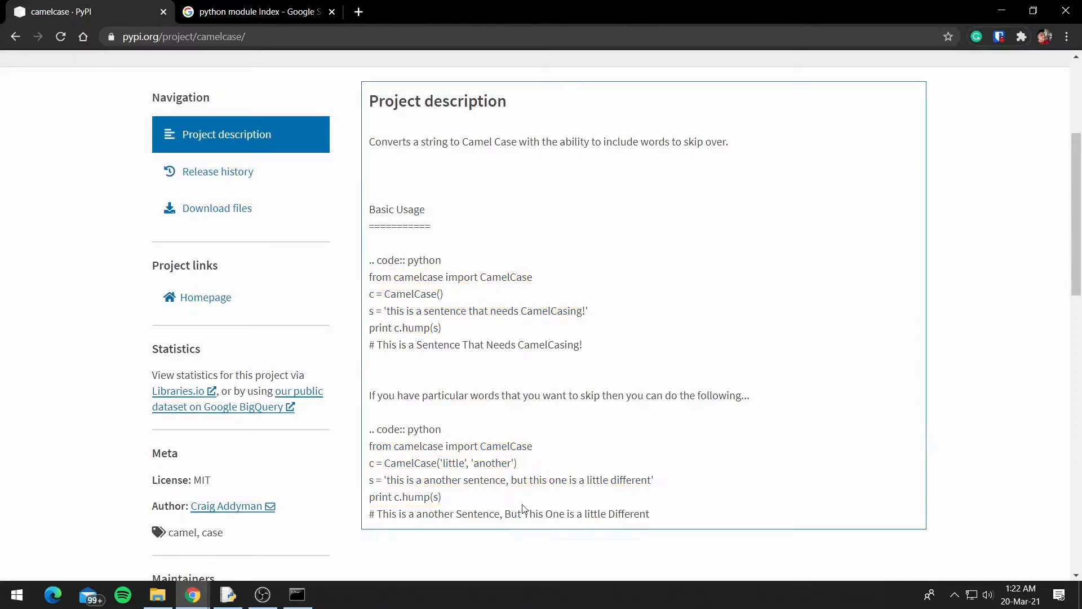
scroll(up, 3)
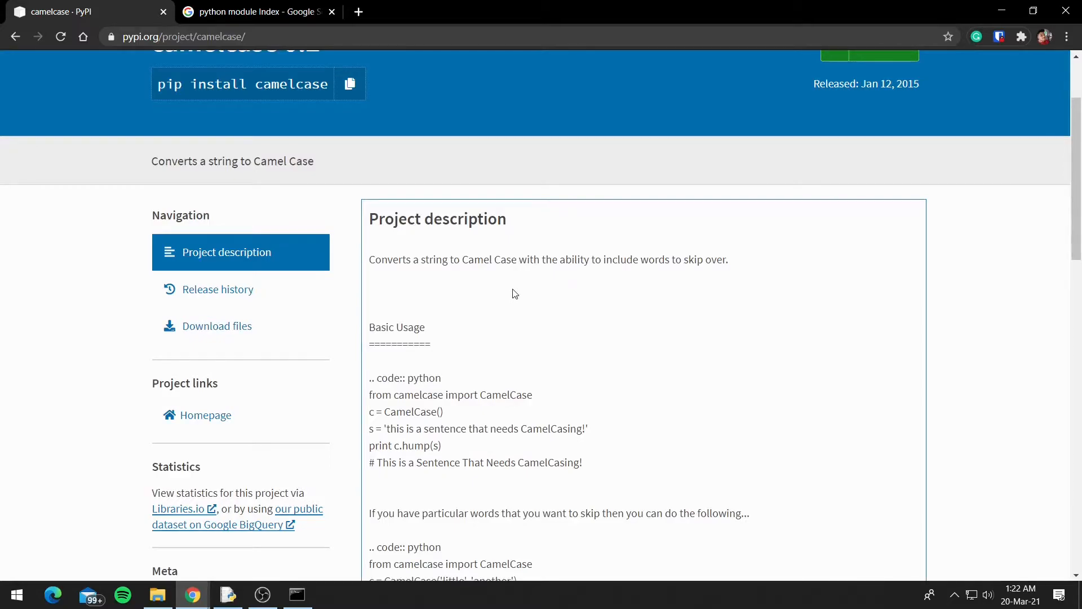
scroll(up, 3)
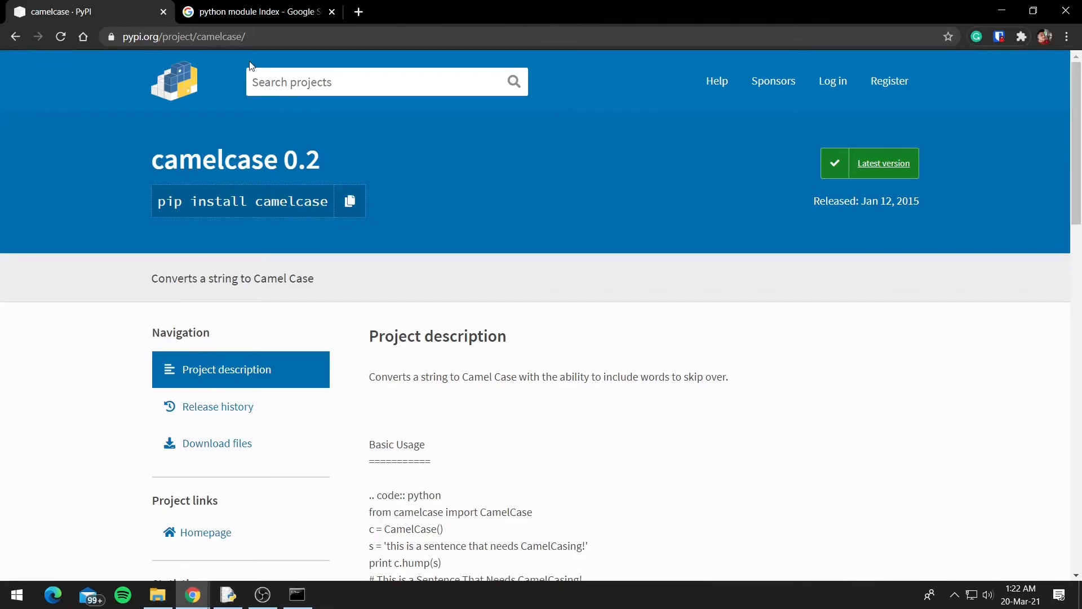
From the Google results, open the Python Module Index for Python 3.9.2 documentation
click(257, 12)
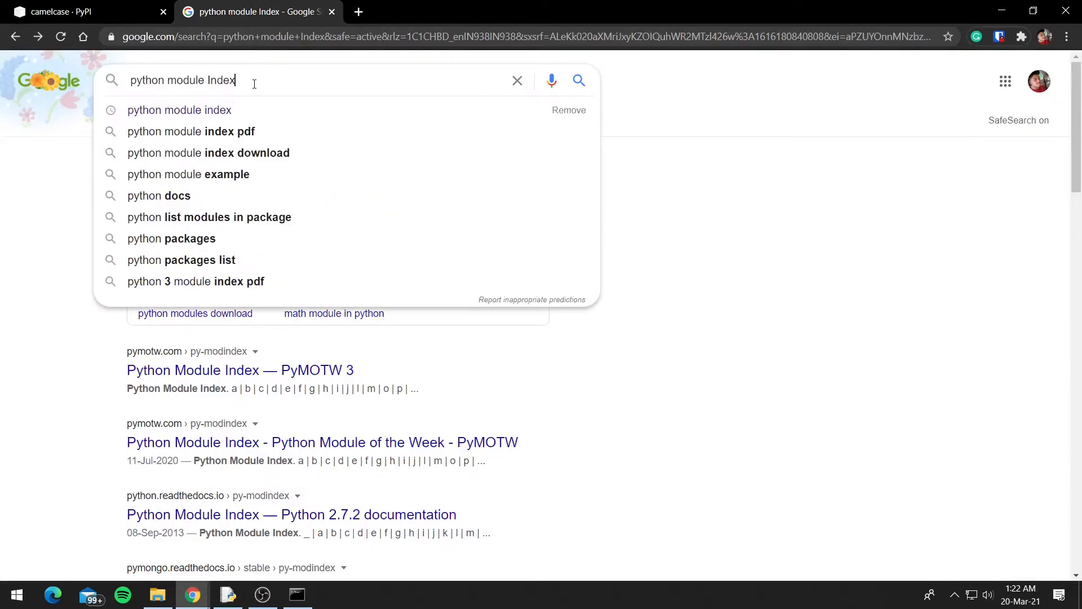
key(Return)
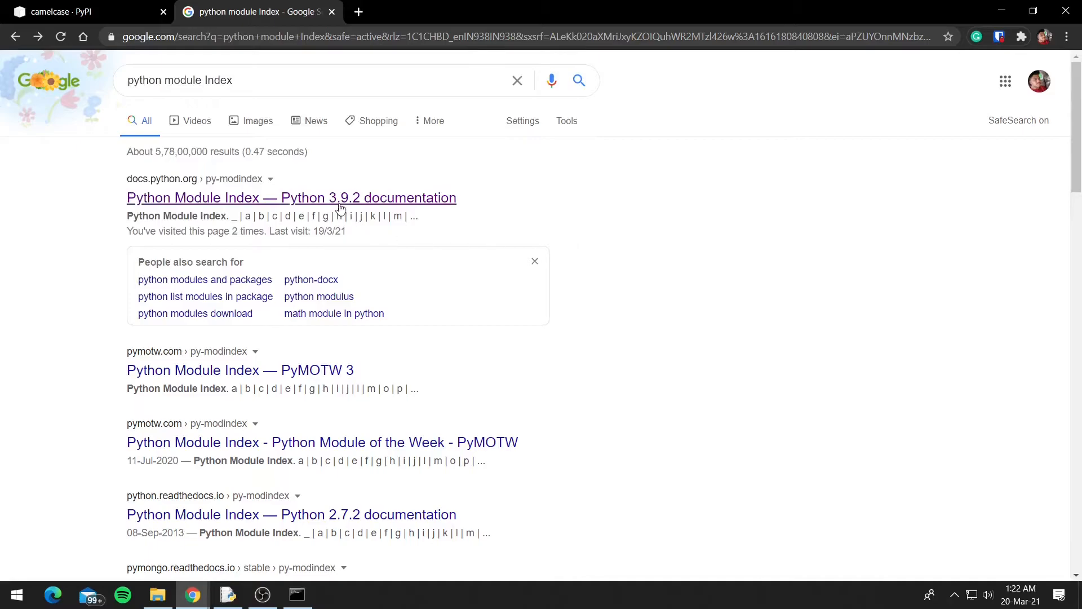
click(291, 197)
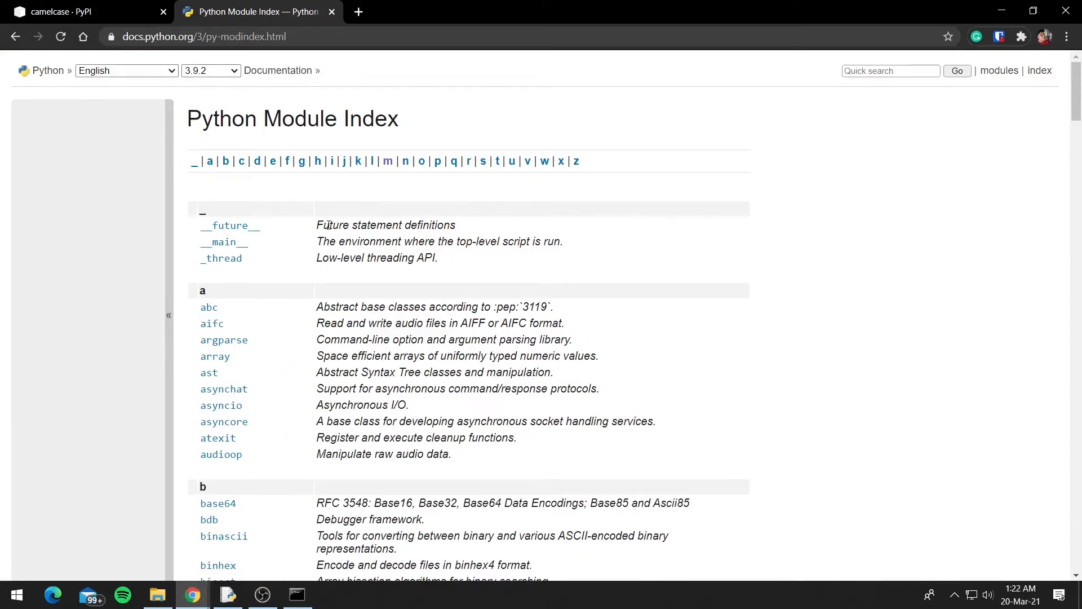
mouse_move(336, 293)
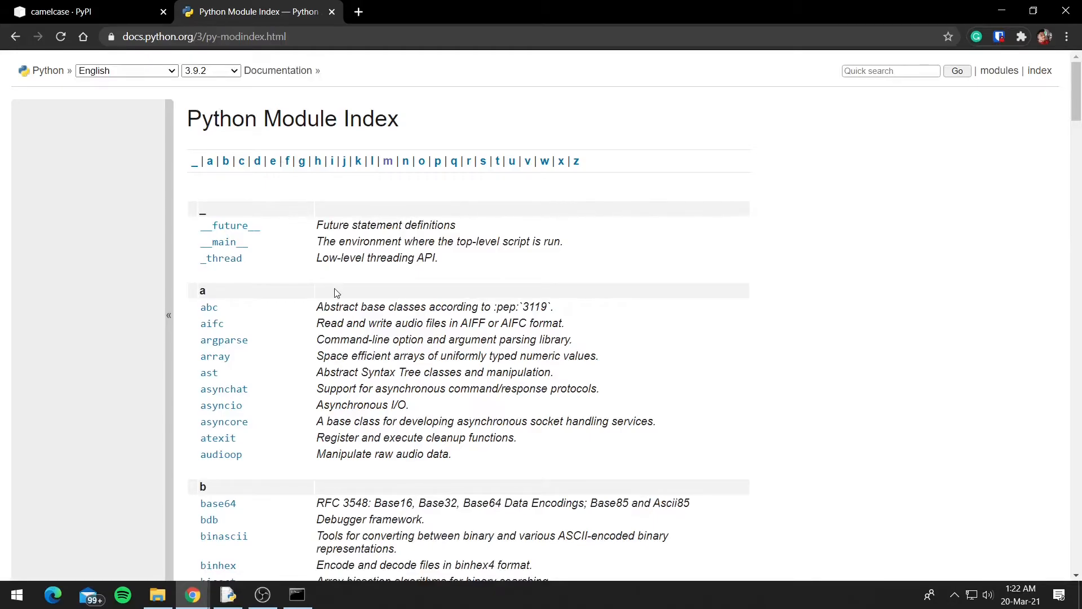
mouse_move(393, 161)
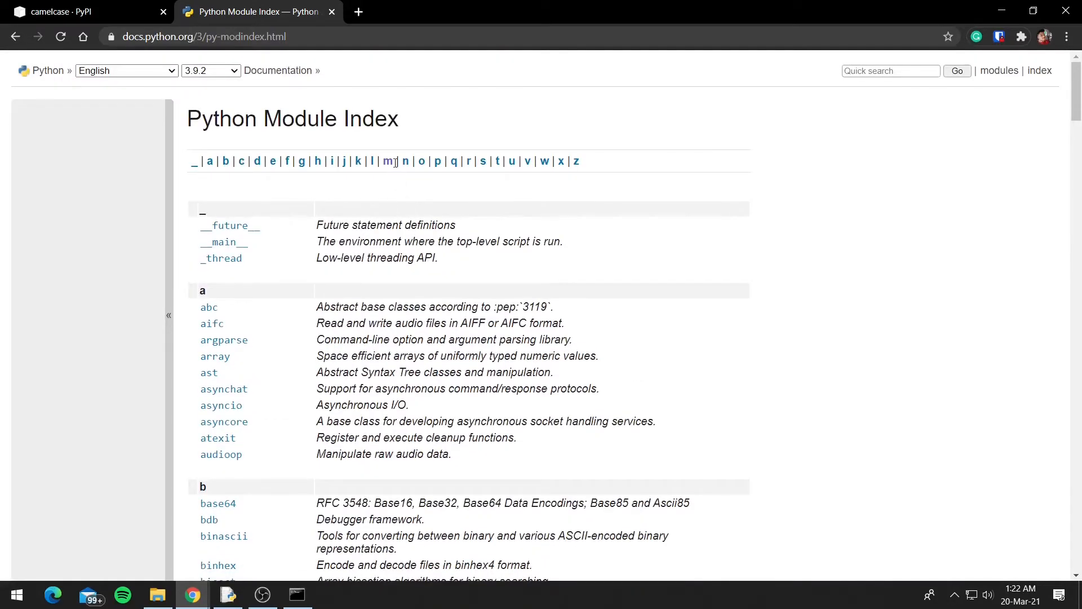
Open the math module docs from the 'm' section and read math.ceil
click(387, 161)
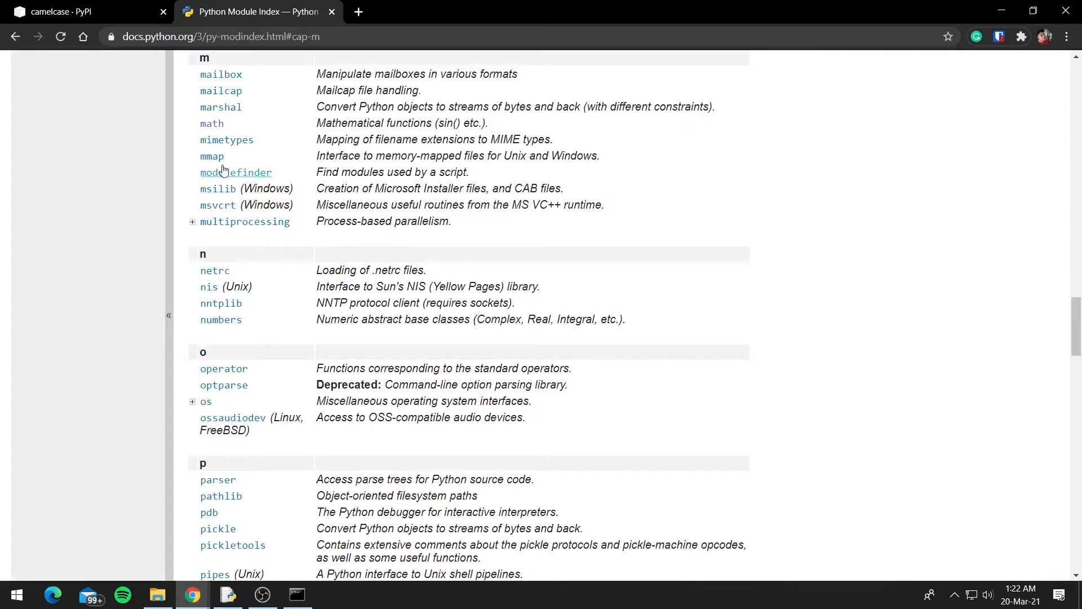
click(212, 124)
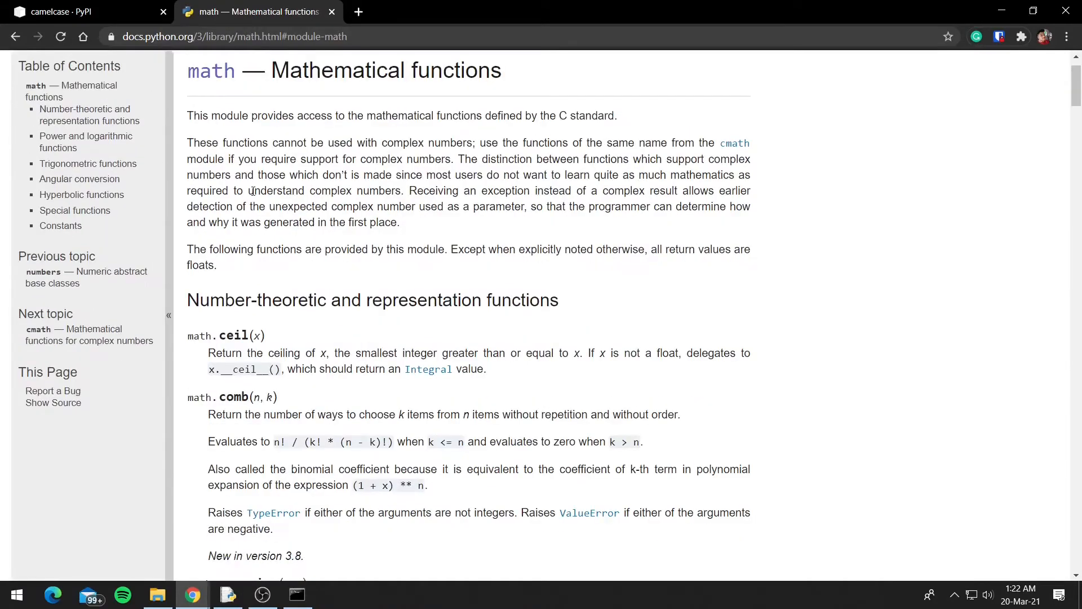
scroll(down, 3)
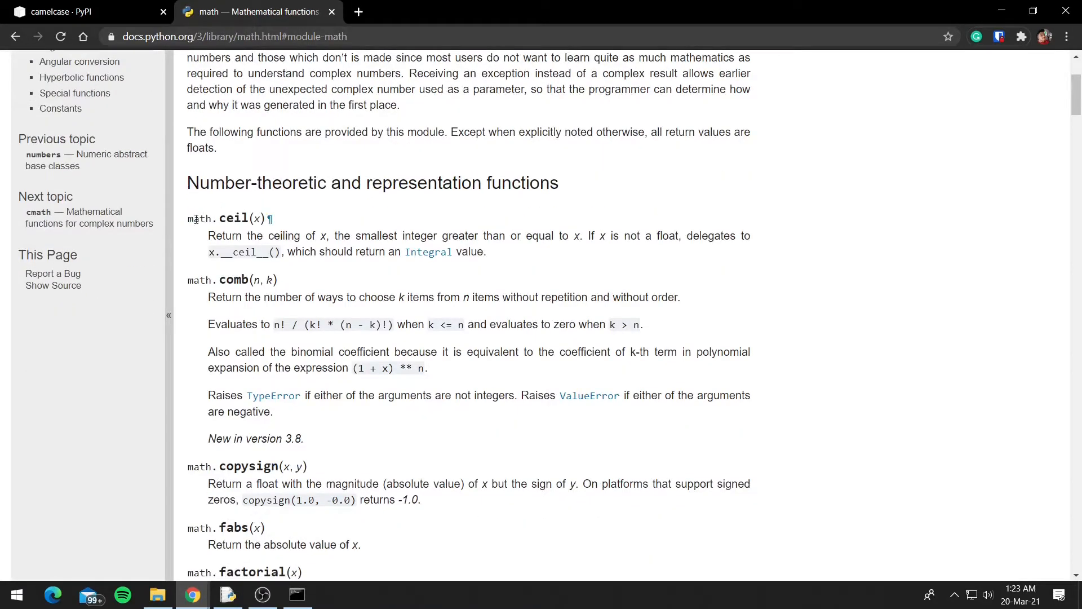
double_click(238, 218)
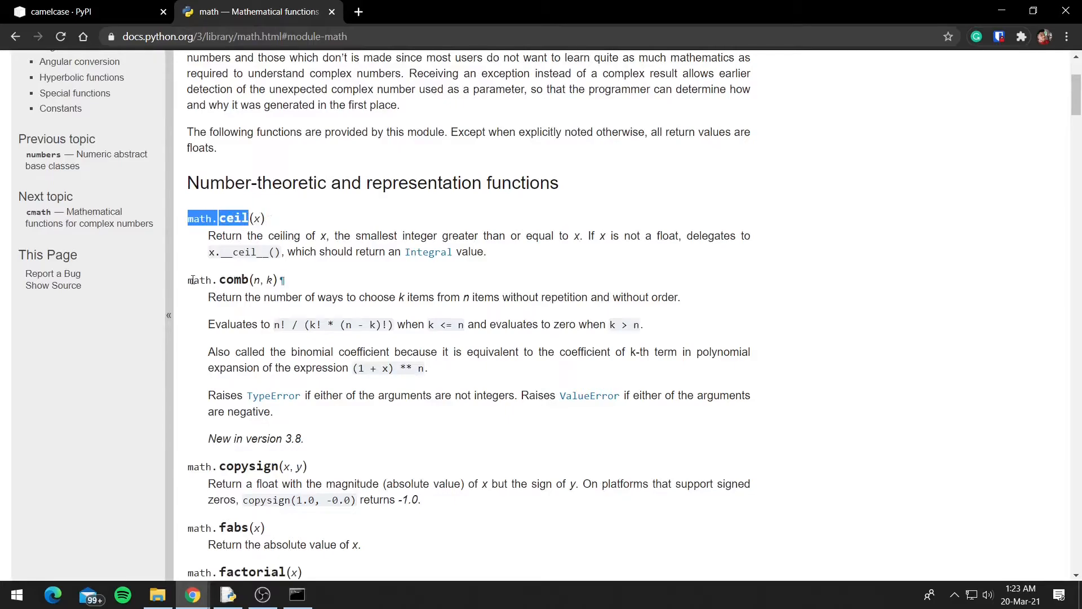
click(223, 217)
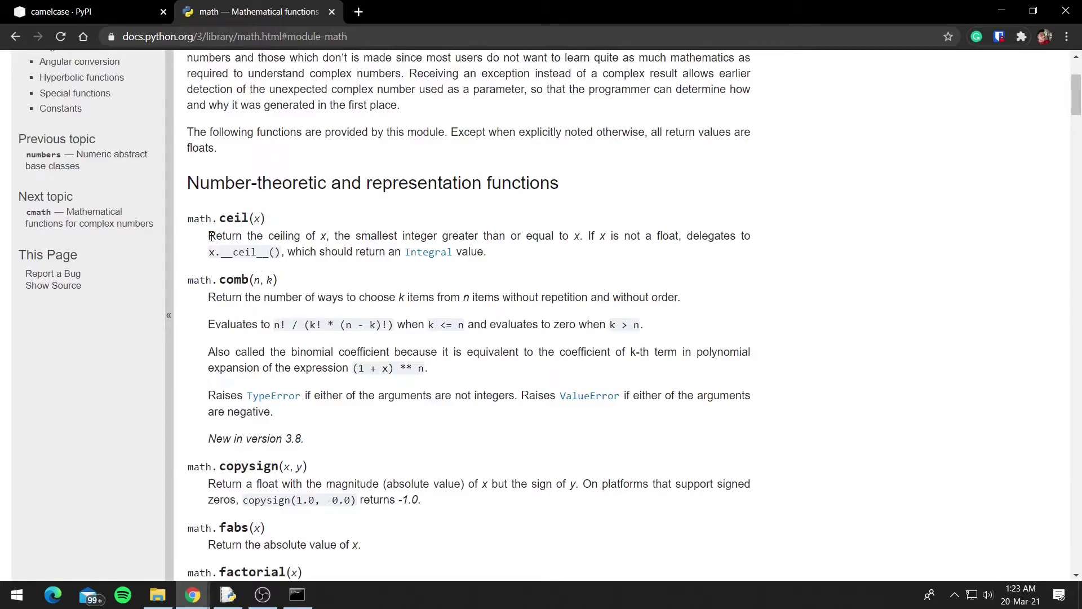
mouse_move(492, 264)
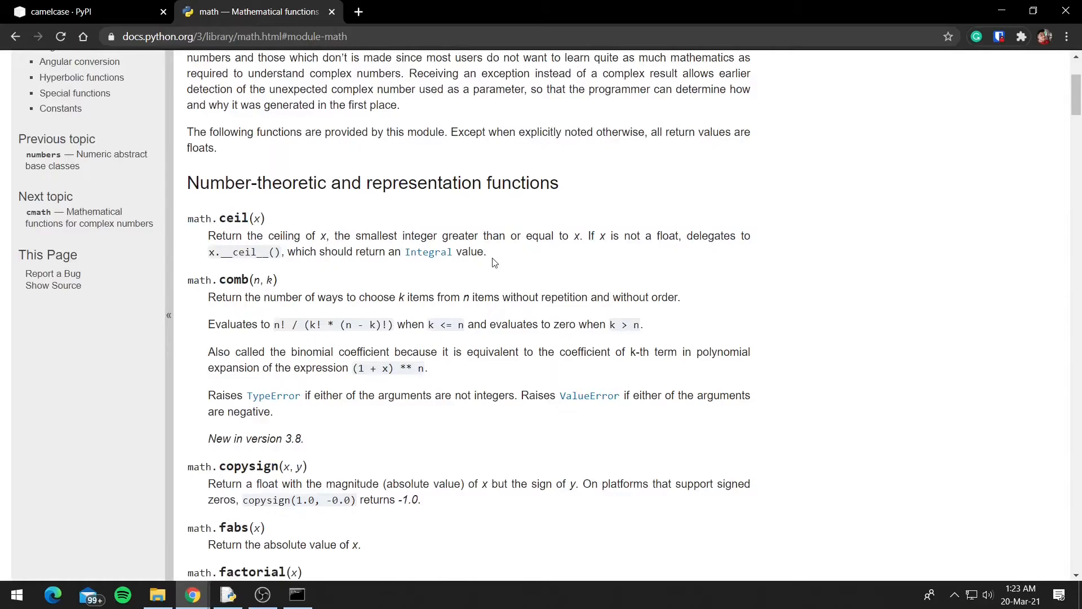
Read down to math.sqrt, then return to the camelcase PyPI tab
scroll(down, 3)
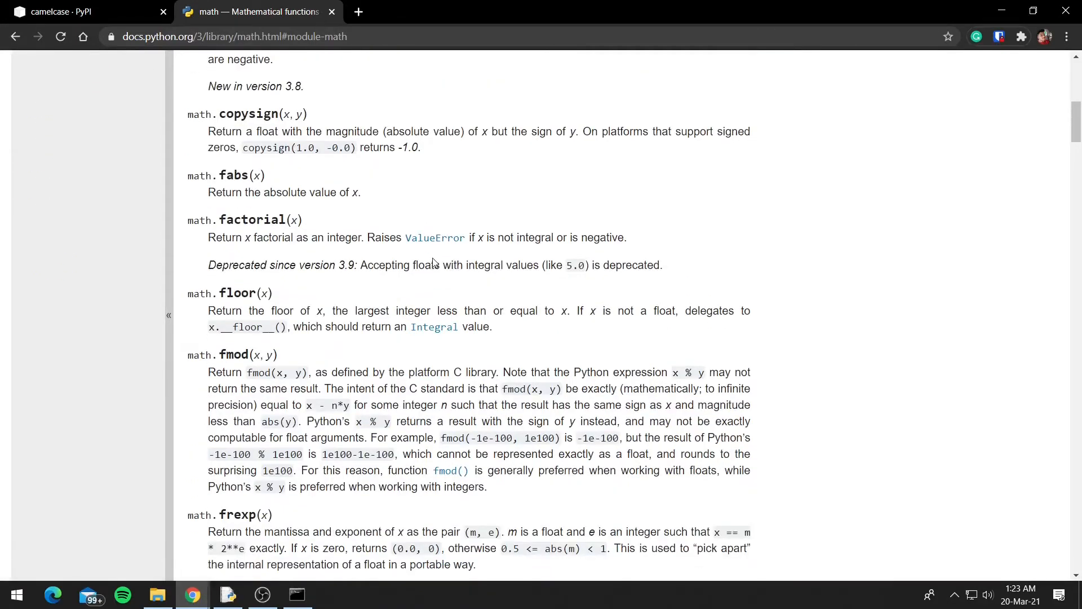
scroll(down, 3)
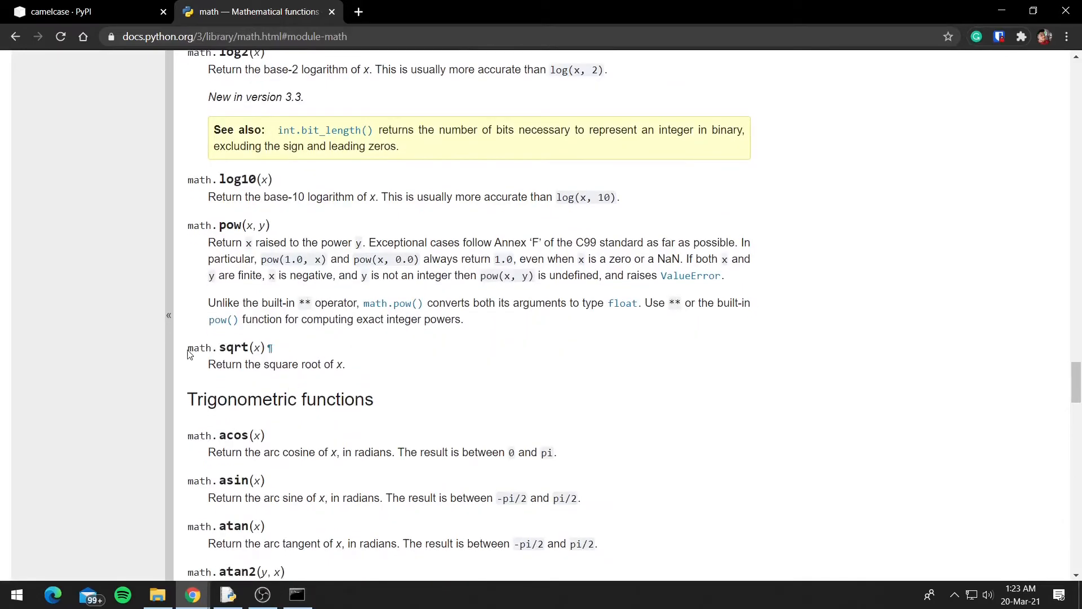
mouse_move(254, 358)
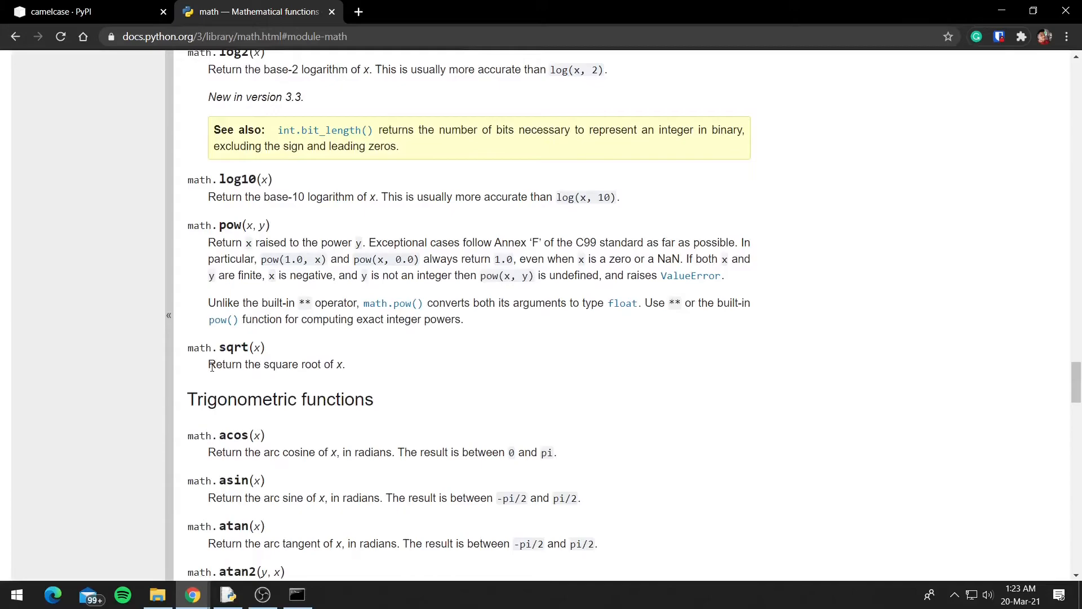
double_click(217, 364)
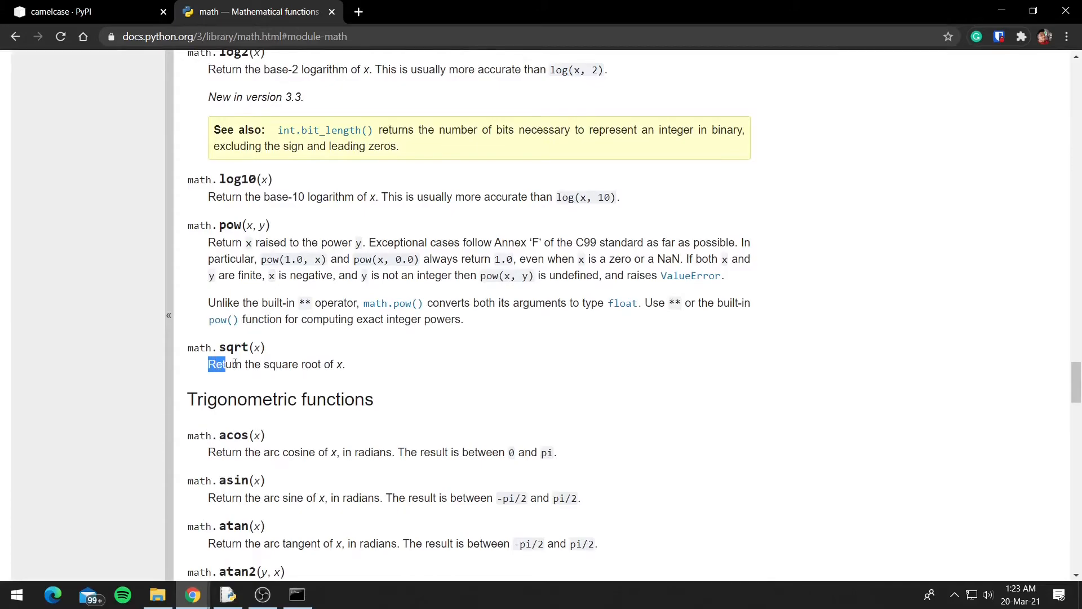
click(354, 367)
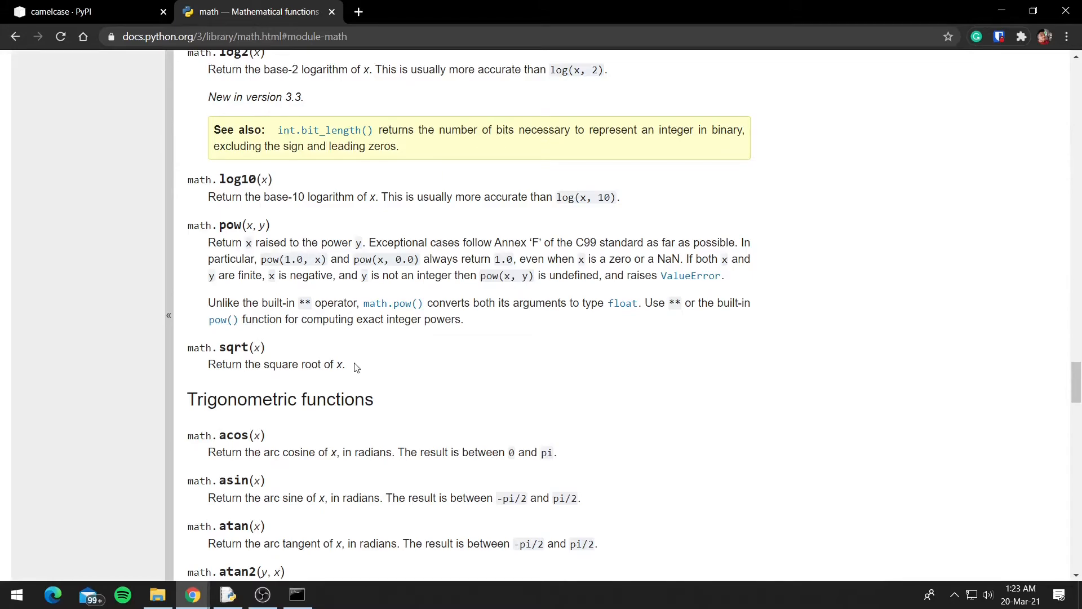
click(69, 11)
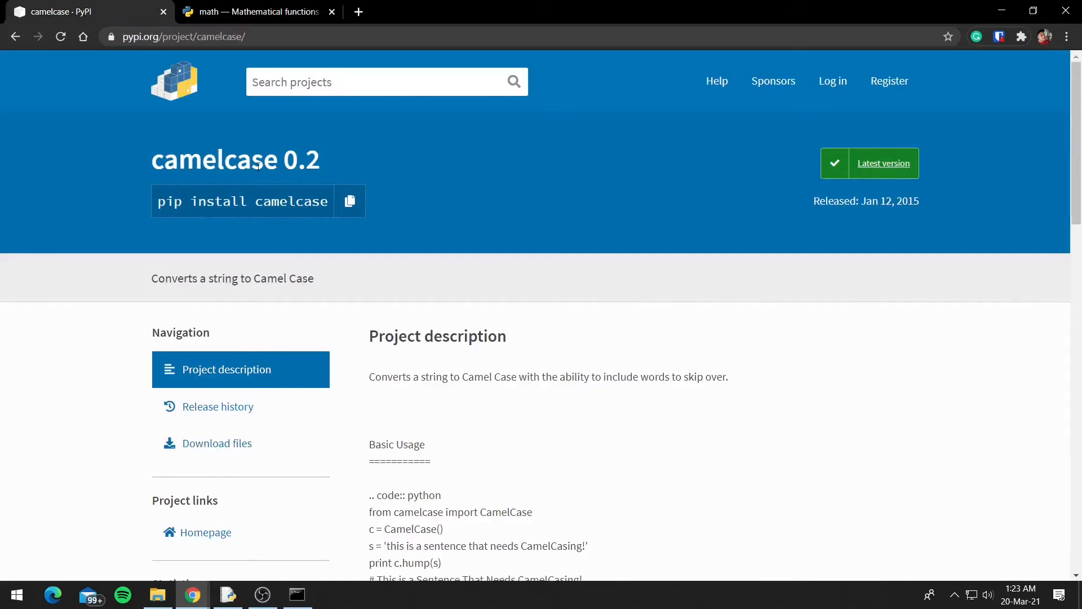
mouse_move(274, 131)
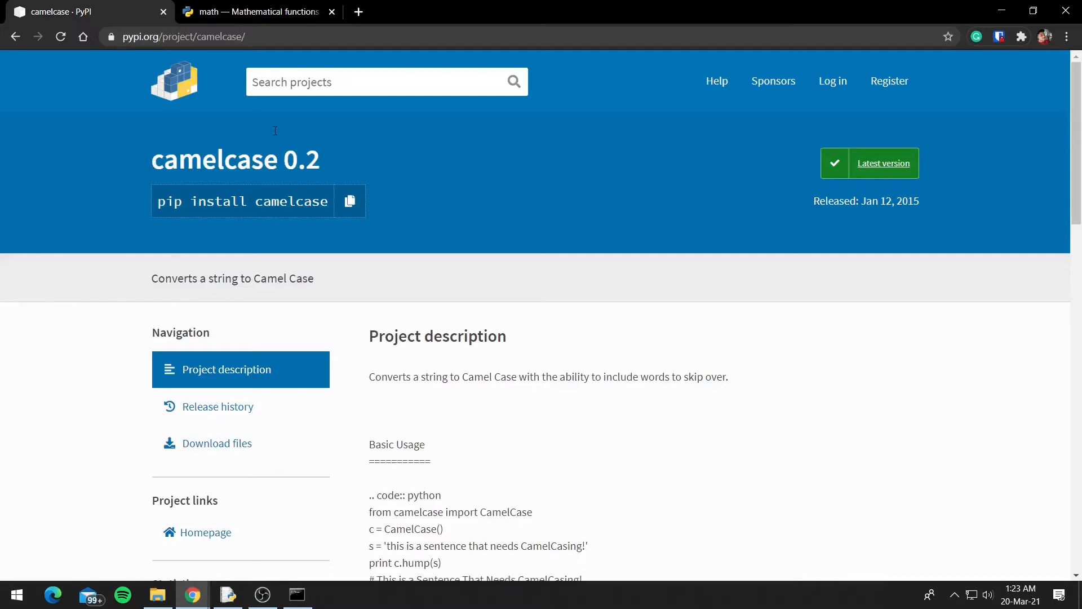
click(259, 12)
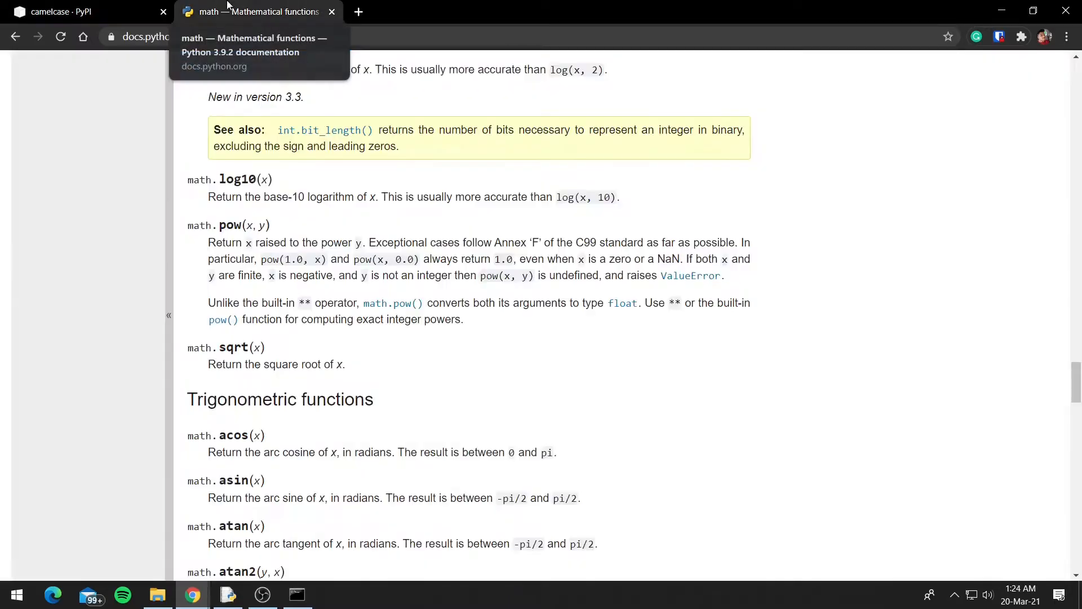
scroll(up, 3)
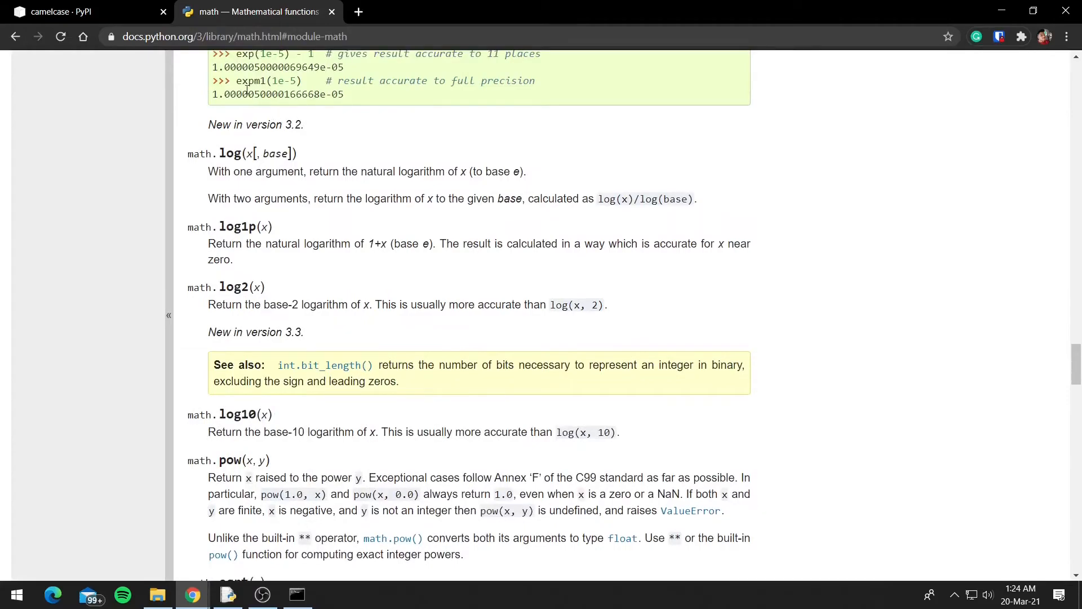
click(82, 11)
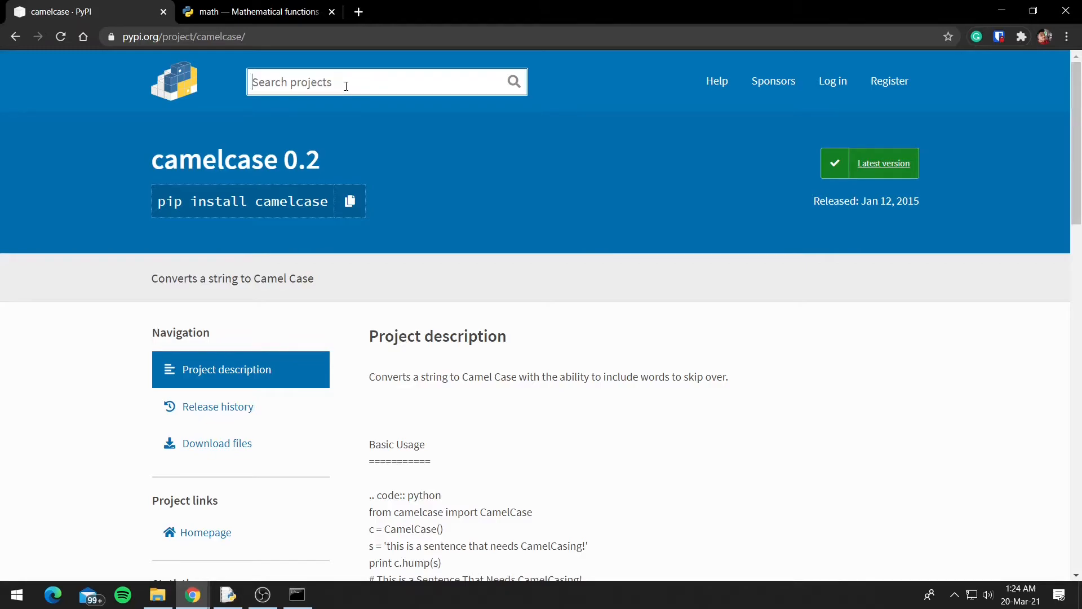
mouse_move(597, 202)
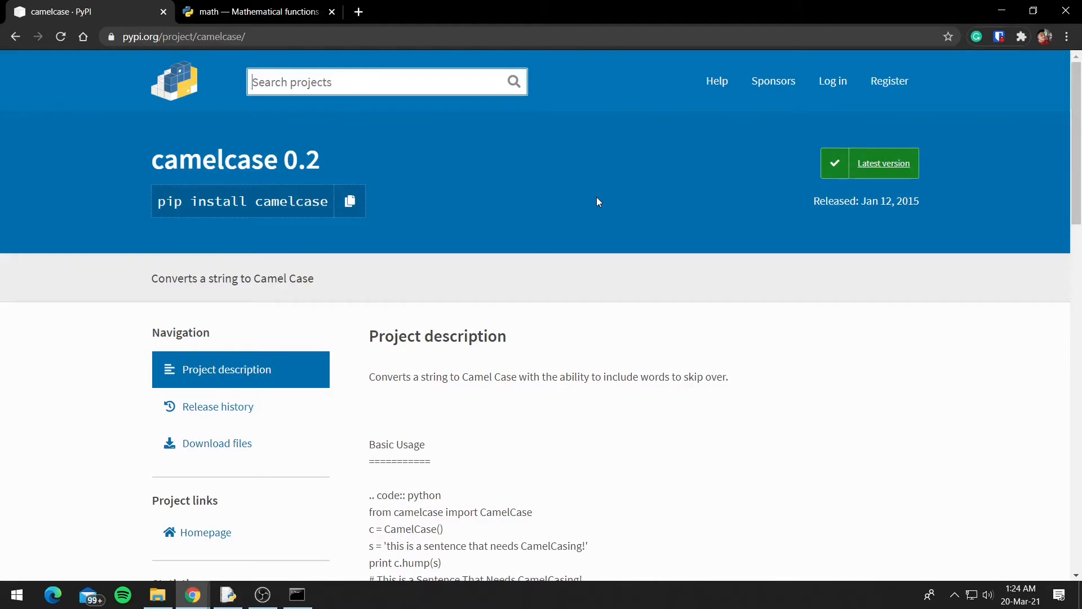
mouse_move(999, 10)
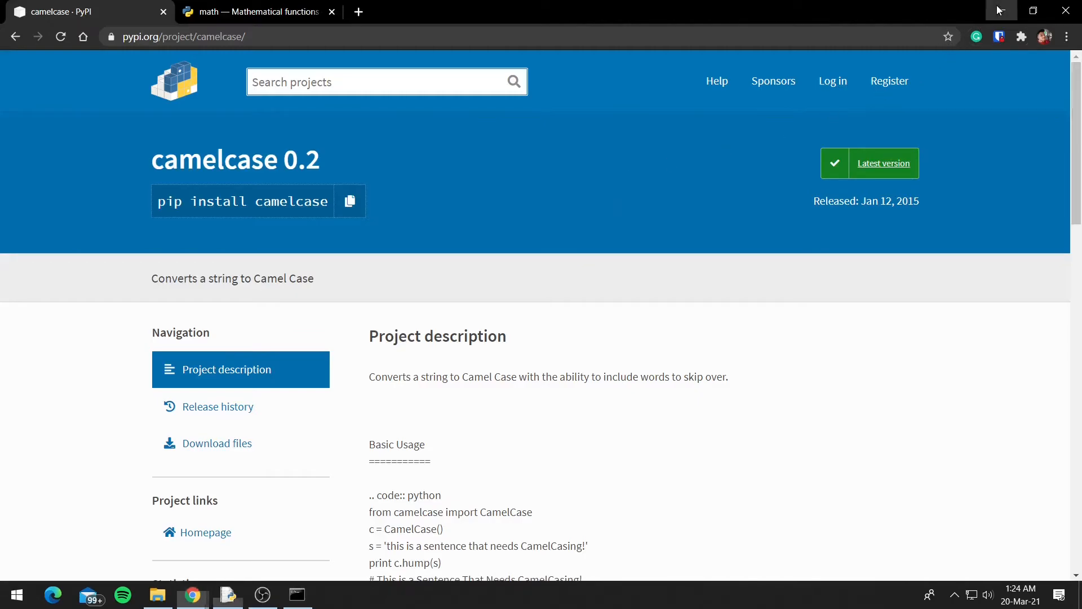
Uninstall camelcase 0.2 with pip uninstall camelcase, confirming with y
click(227, 594)
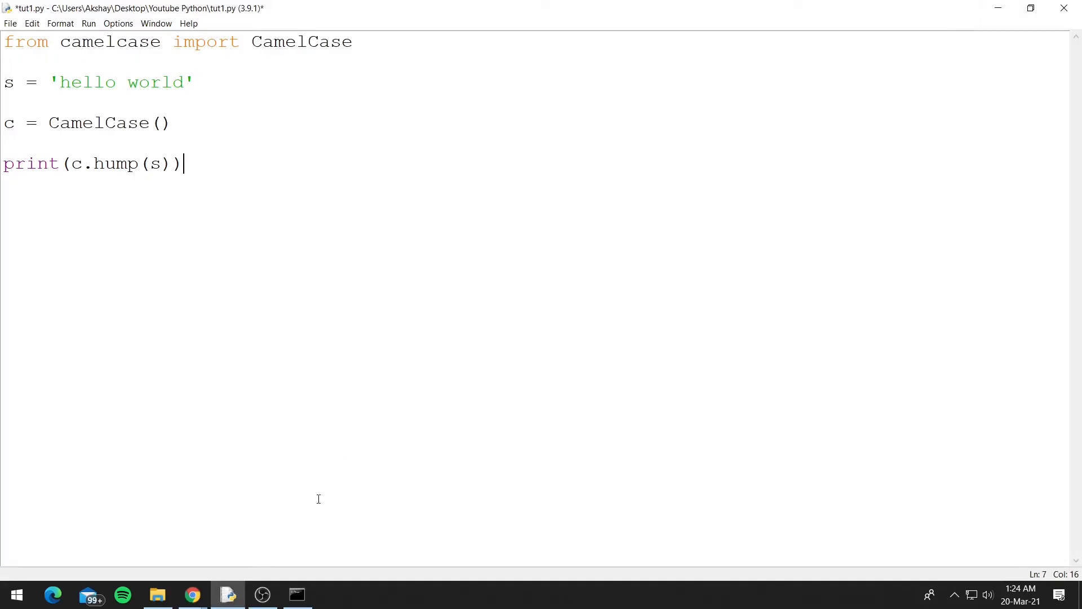
mouse_move(309, 523)
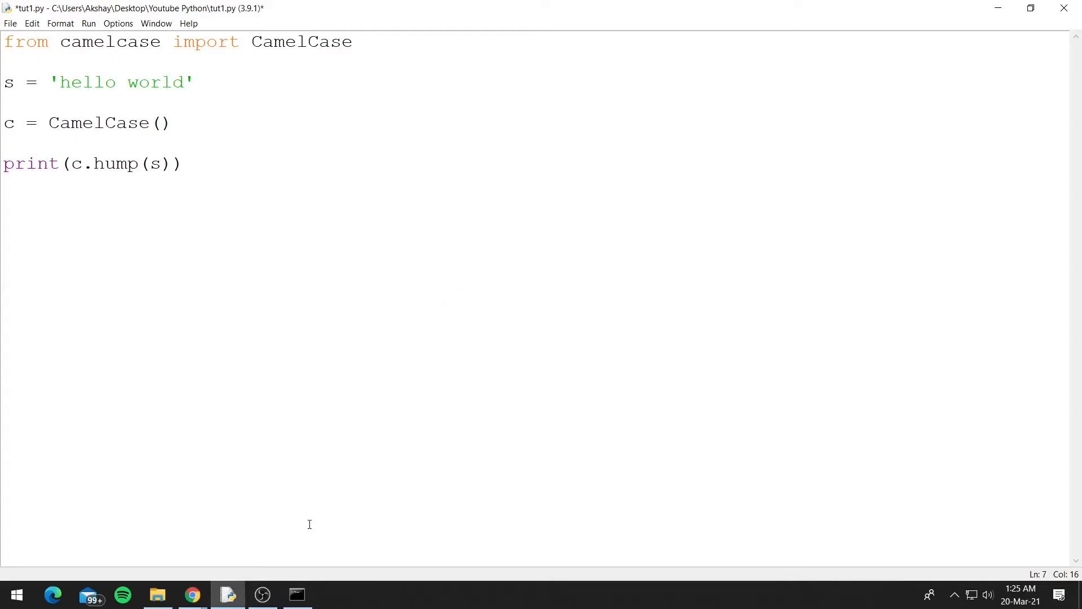
click(297, 594)
text(pip uni)
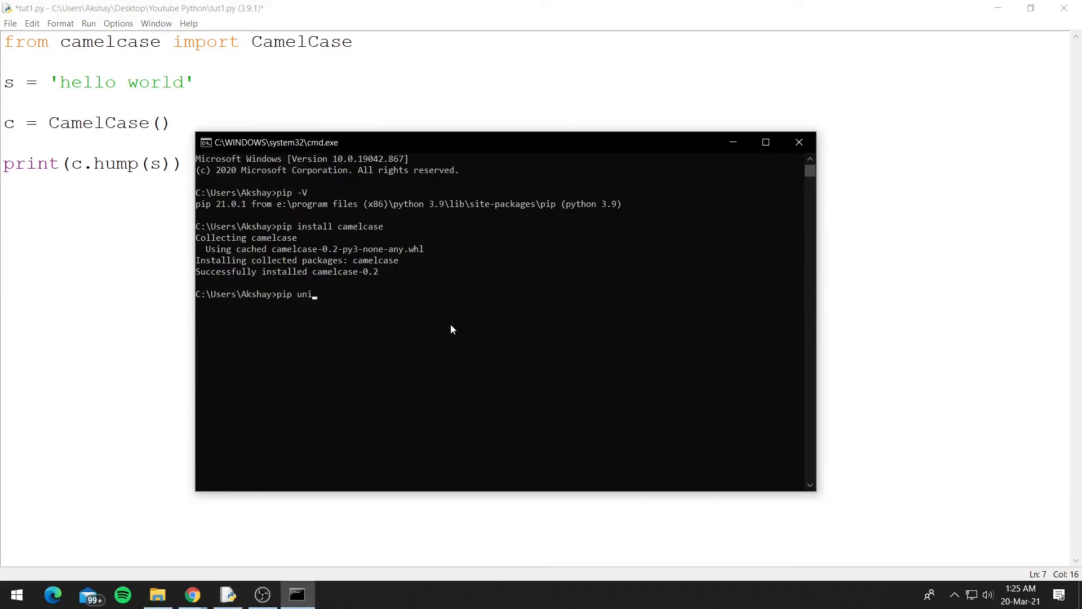
text(ns)
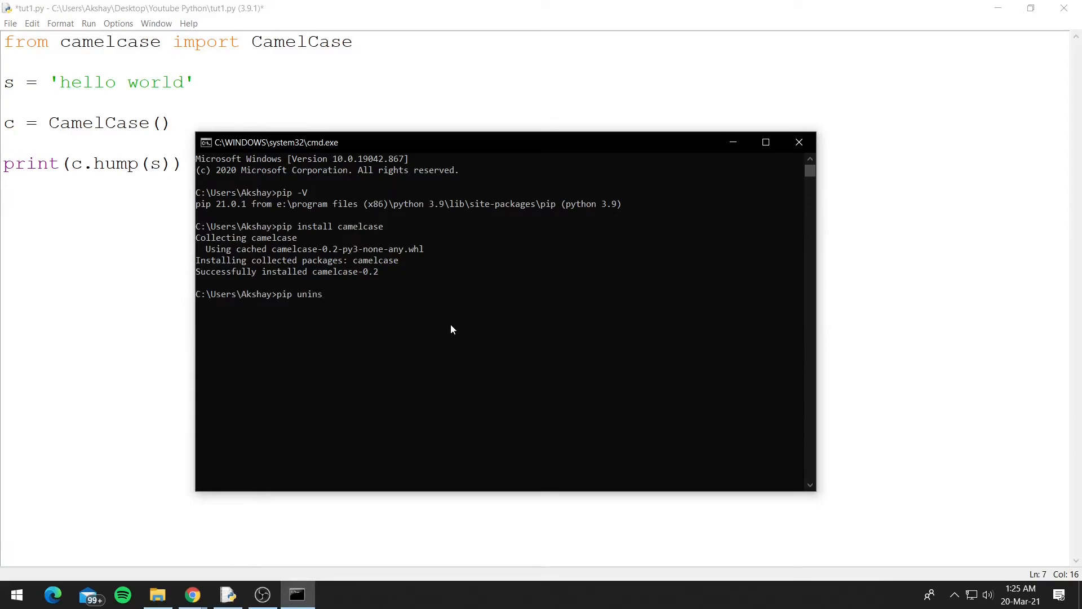
text(tall camel)
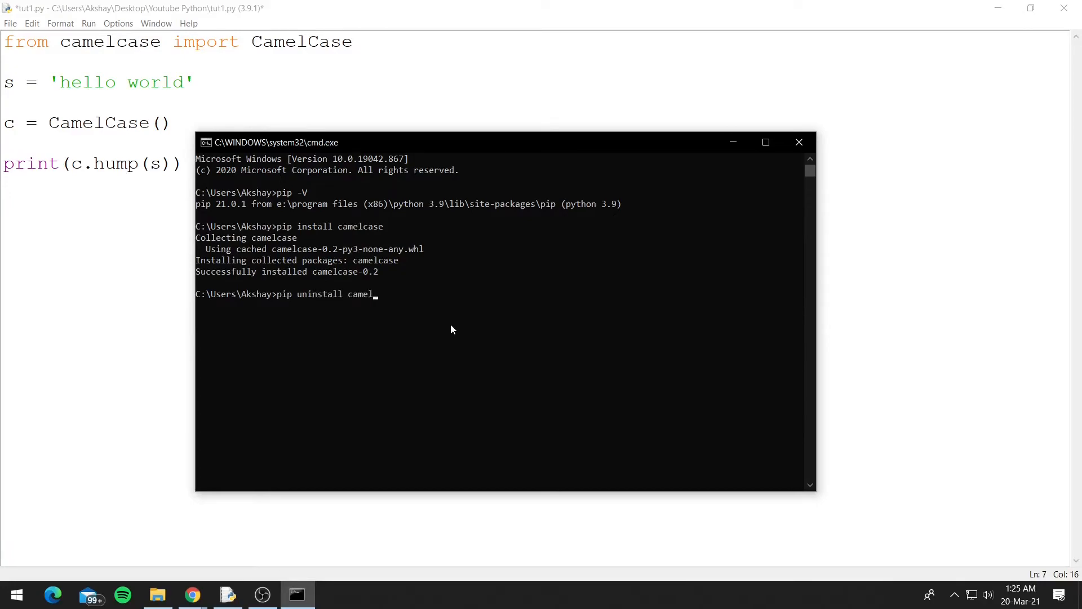
text(case)
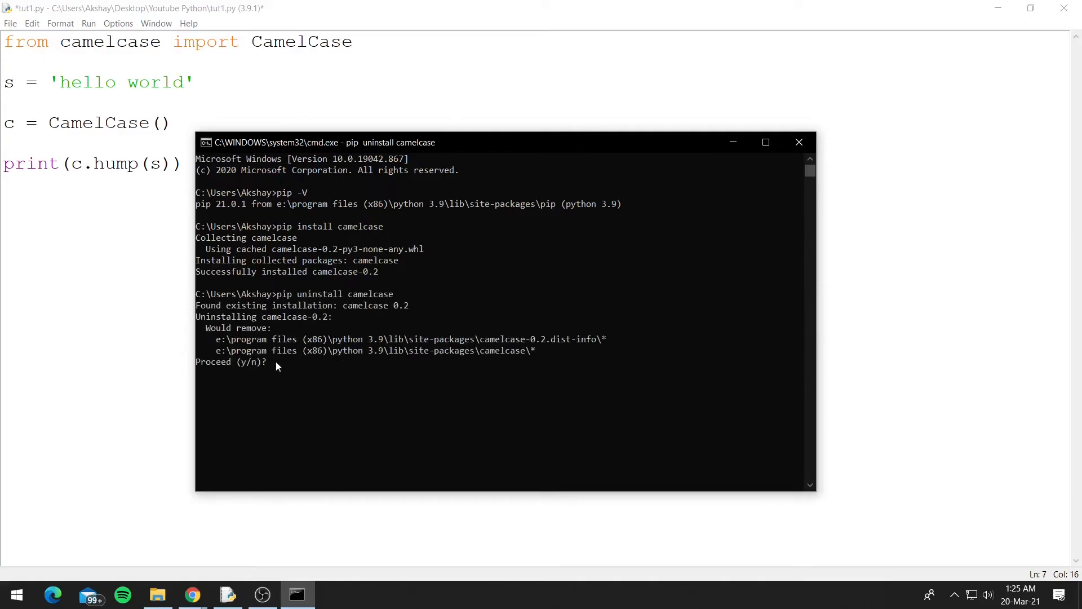
text(y)
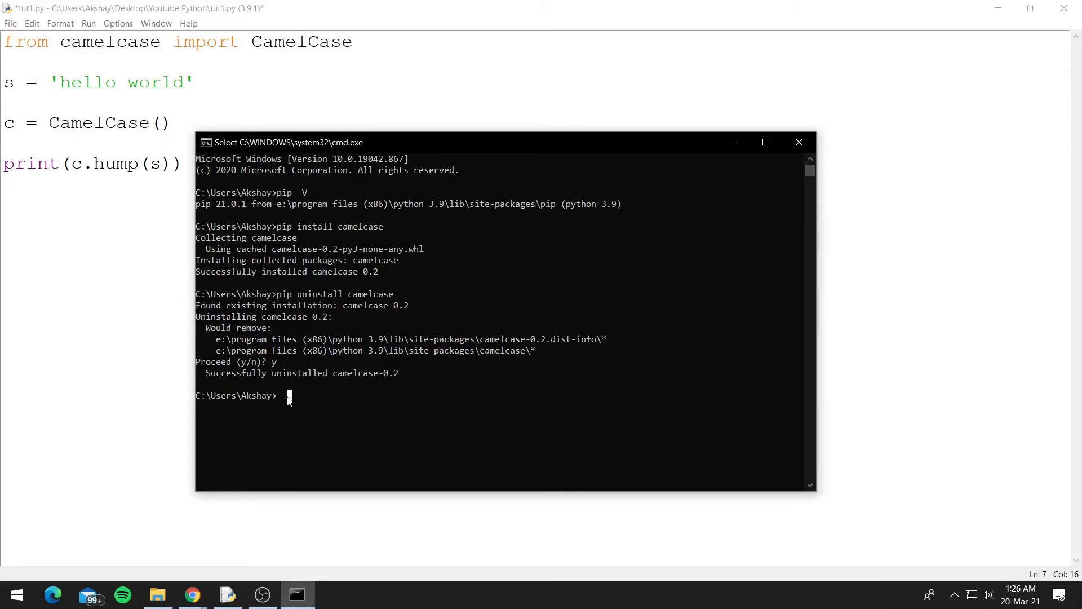
text(pip)
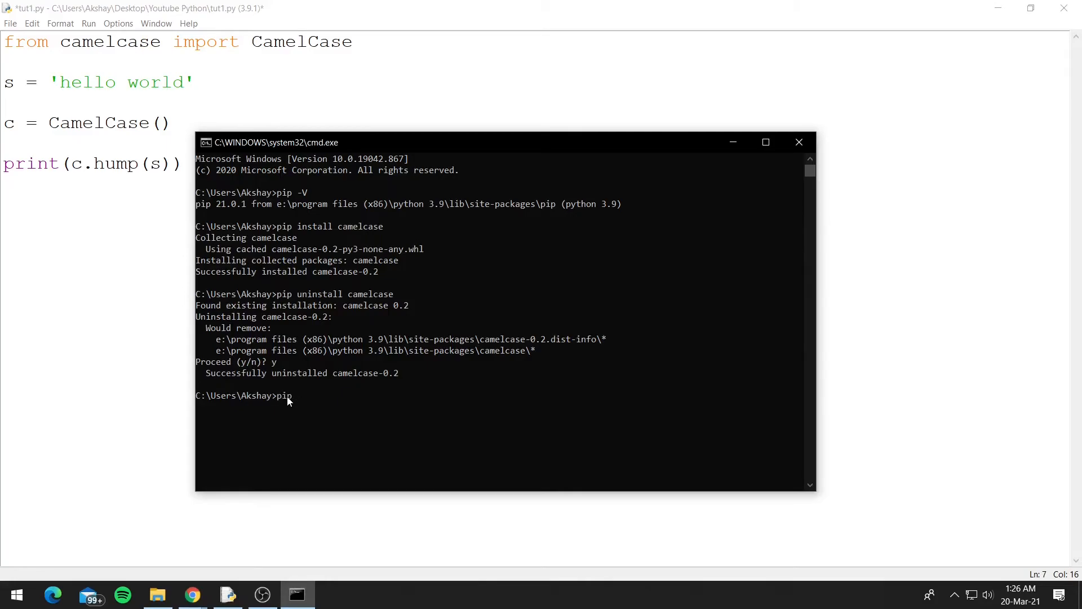
List installed packages with pip list, confirming camelcase is gone
text(list)
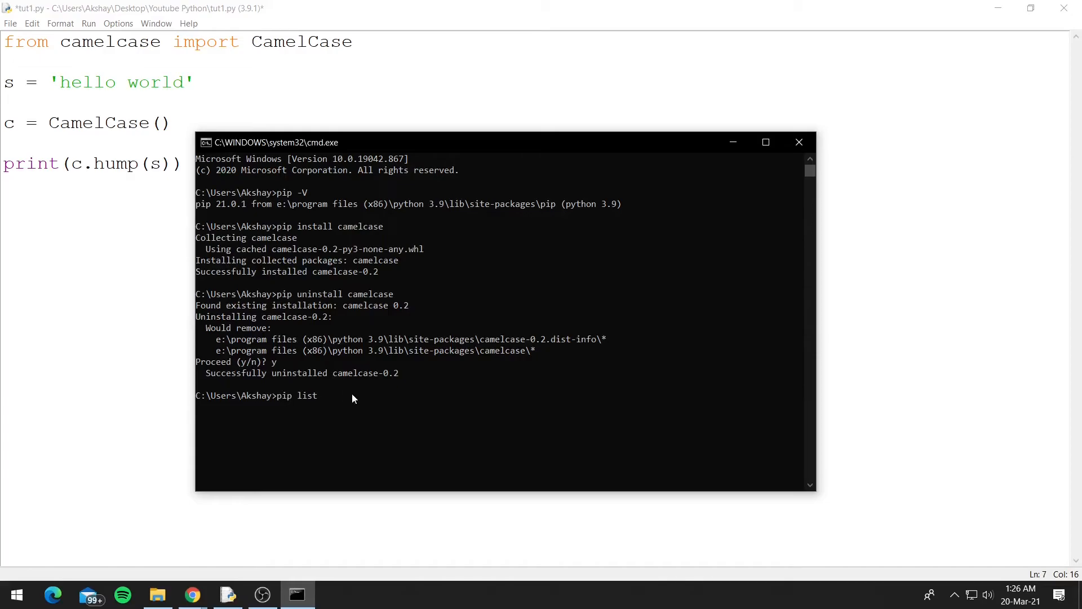
key(Return)
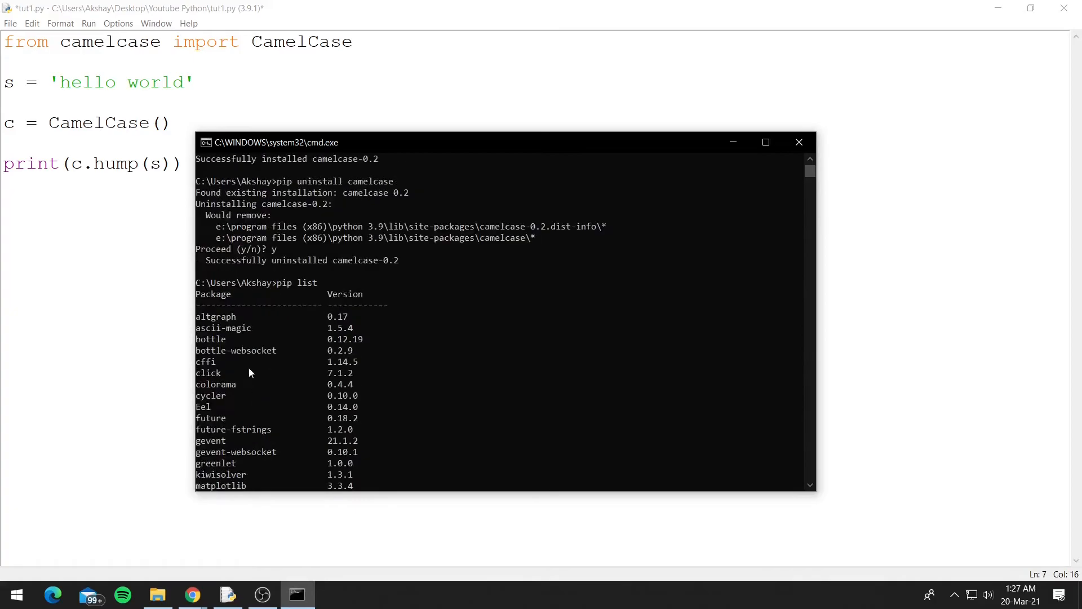
click(254, 383)
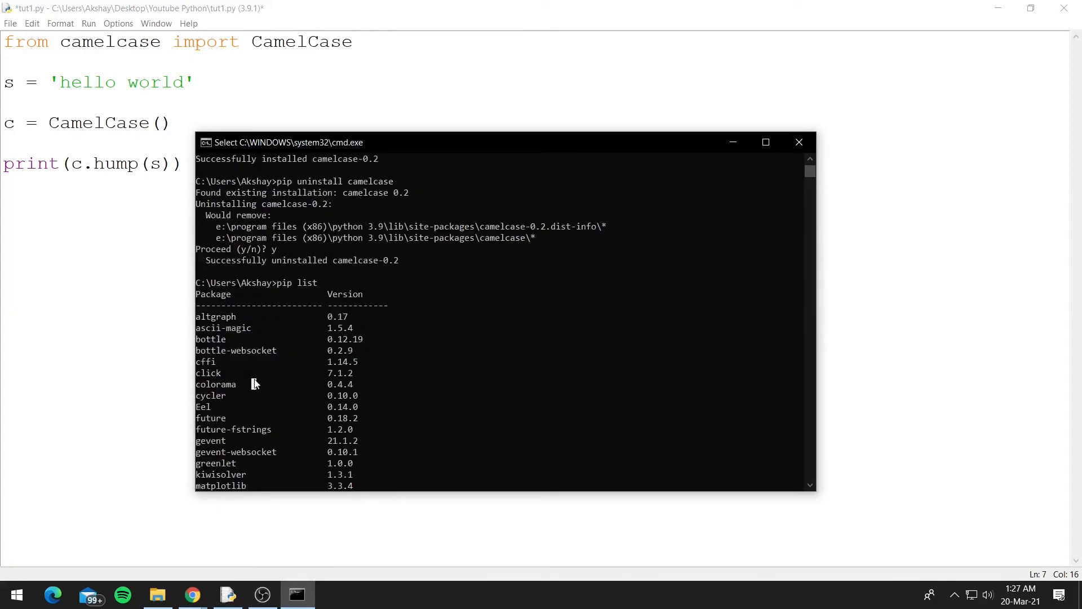
scroll(down, 3)
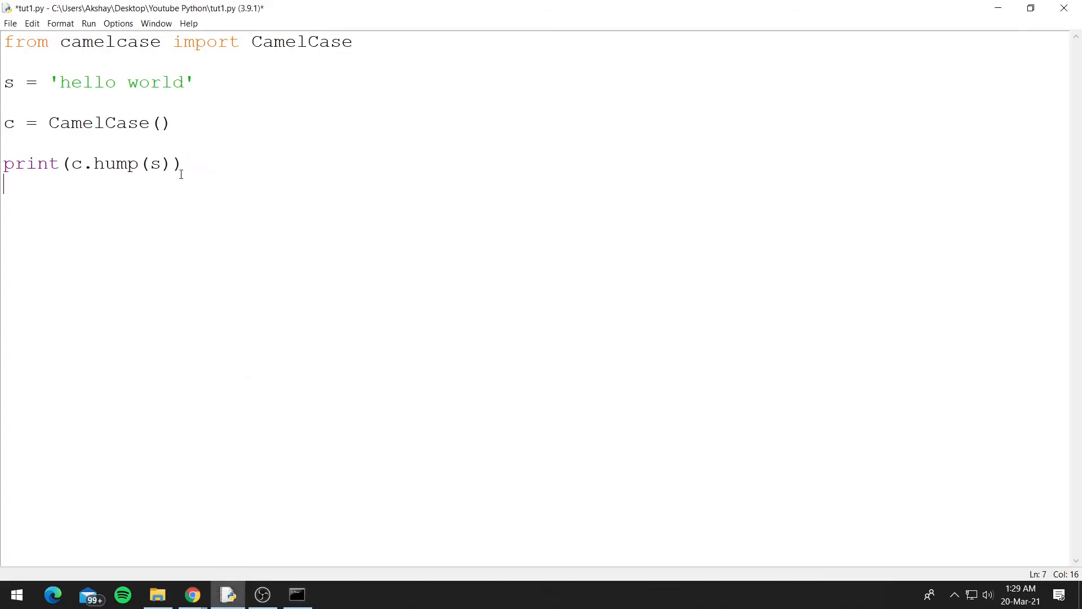
Replace all of tut1.py's code with the single line print('Something')
key(ctrl+a)
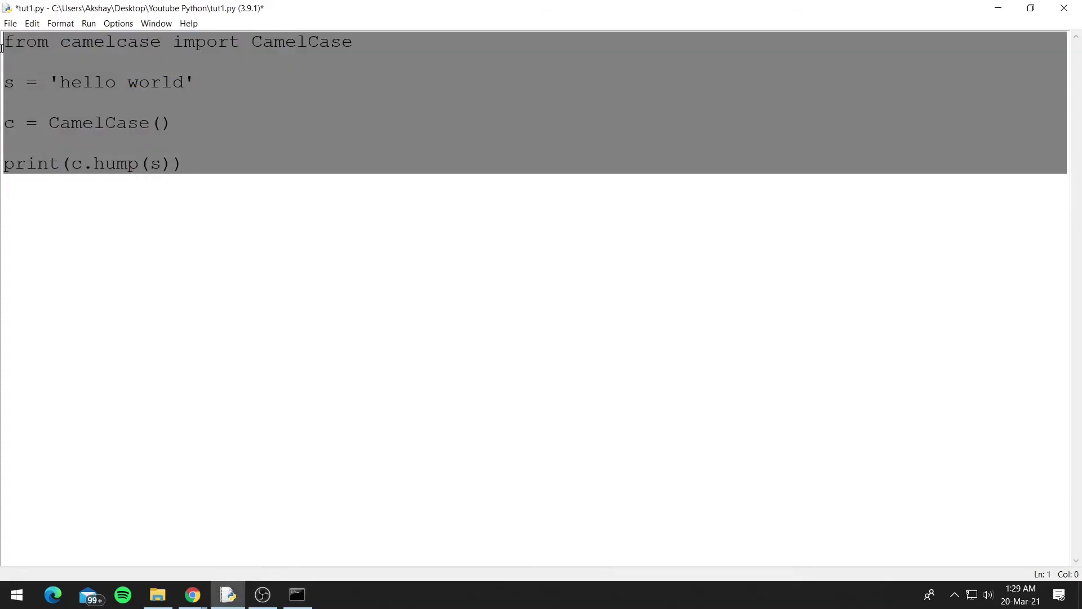
text(print)
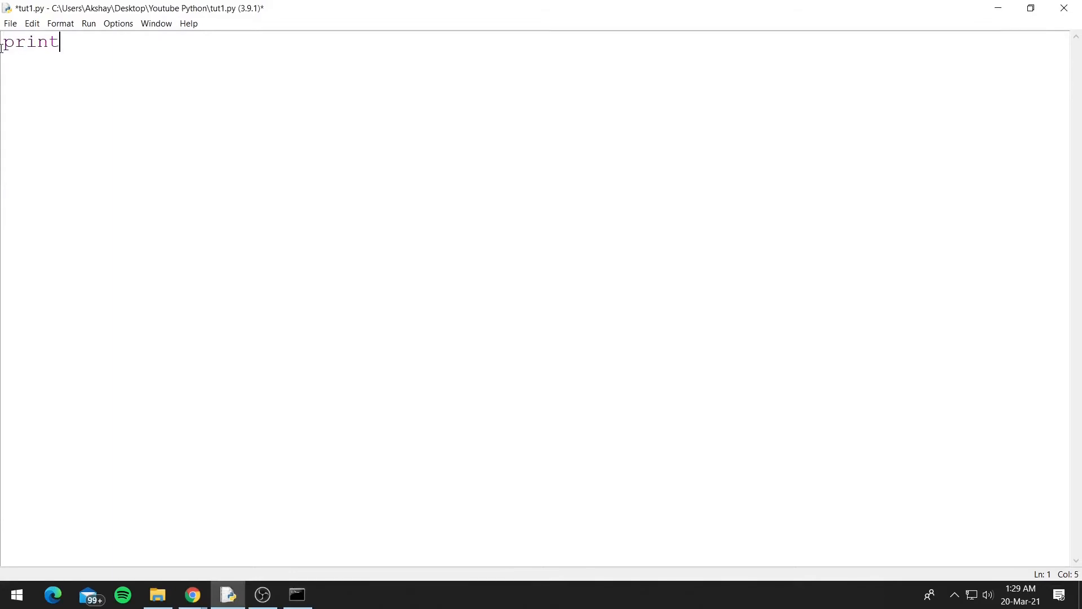
text((')
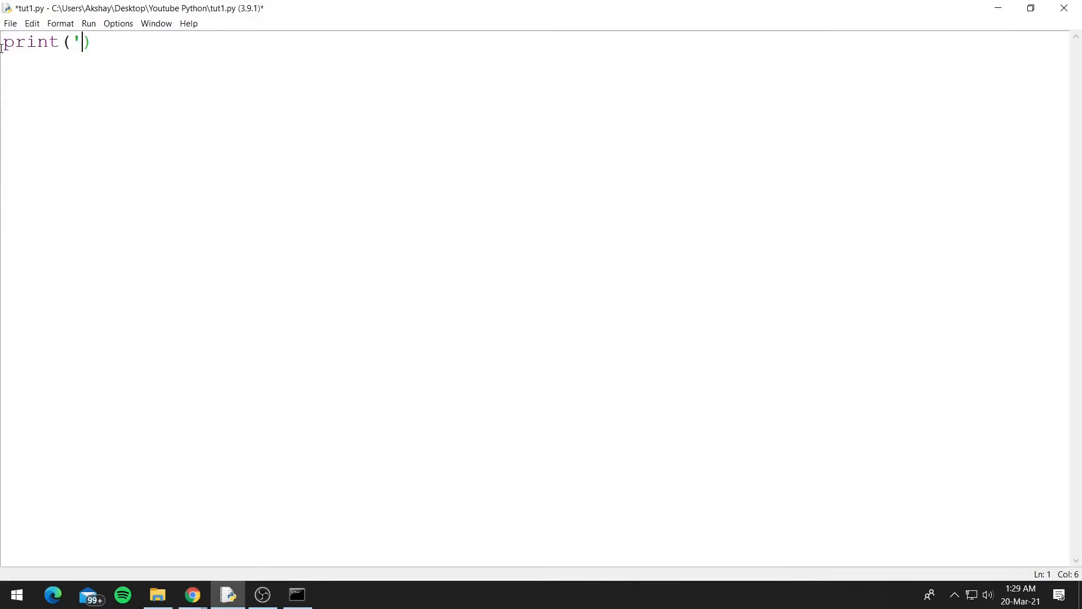
text(Somet)
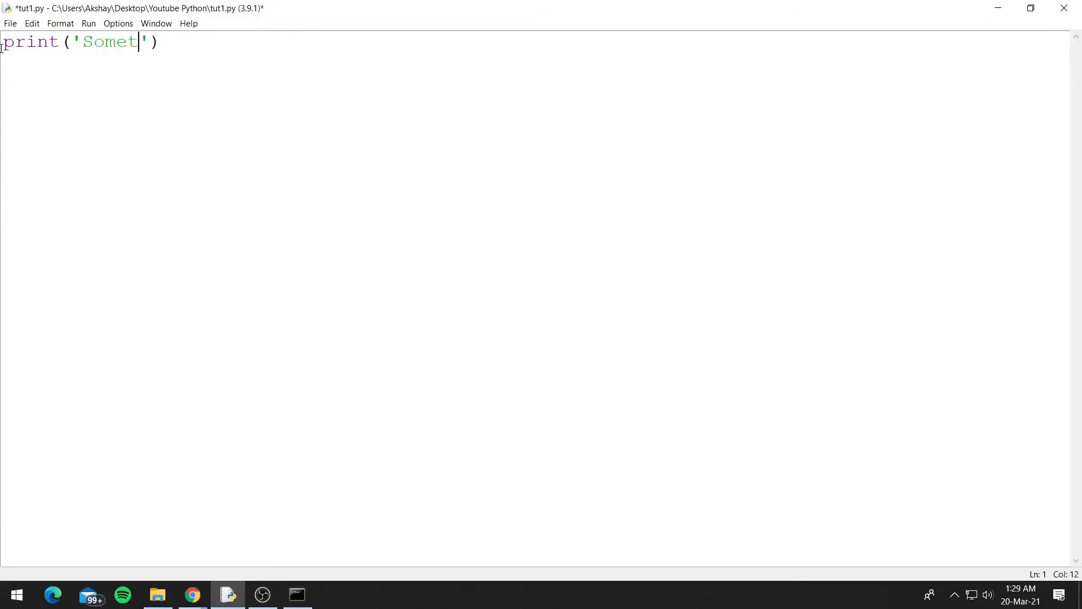
text(hing)
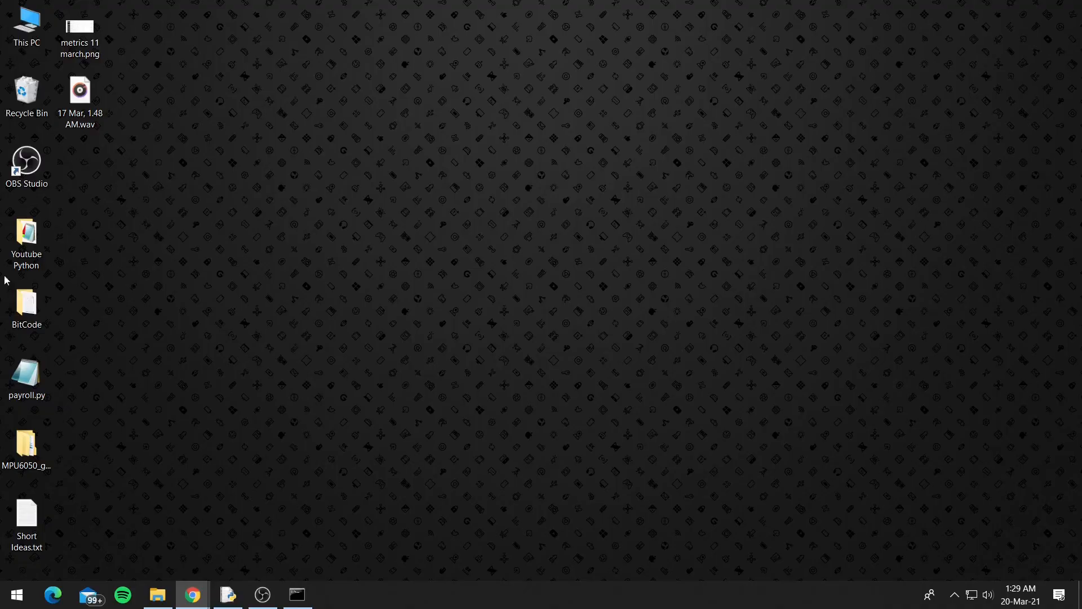
Show tut1.py in the Youtube Python folder and select the folder's full path
double_click(26, 228)
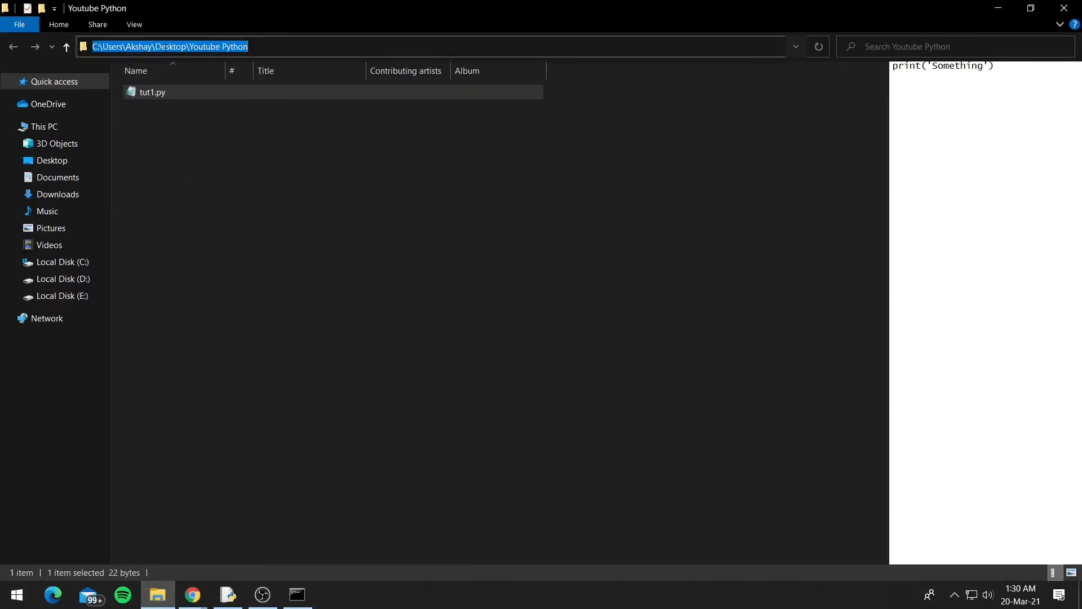
click(253, 217)
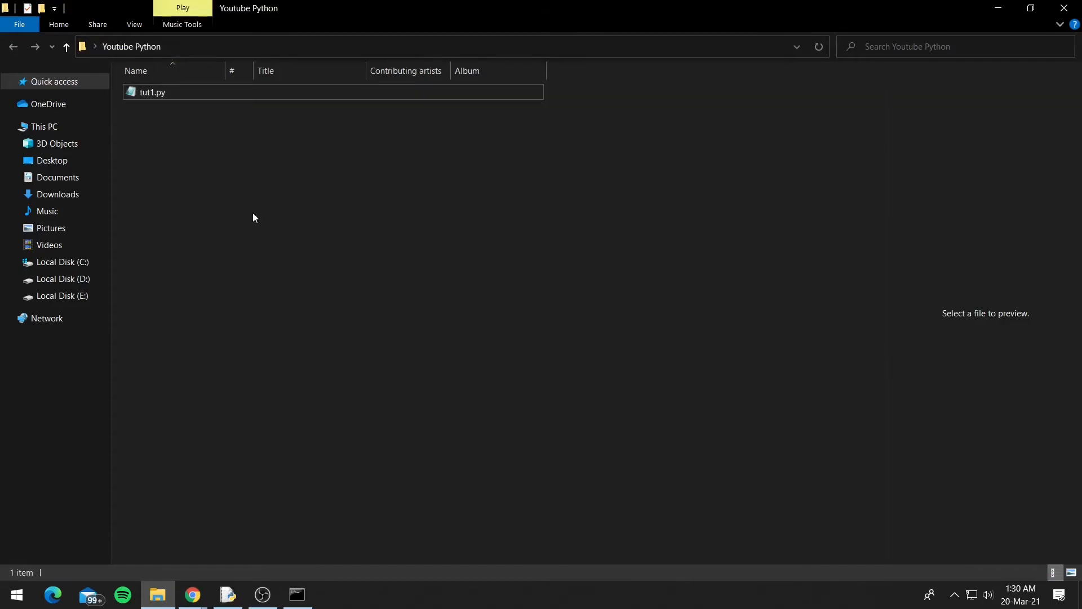
mouse_move(316, 512)
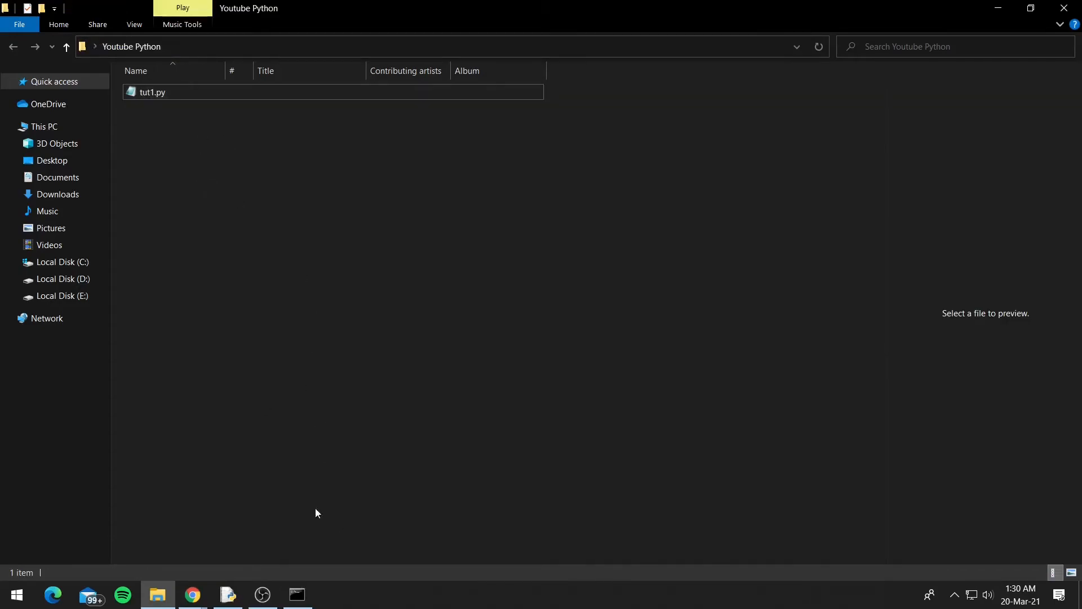
click(296, 594)
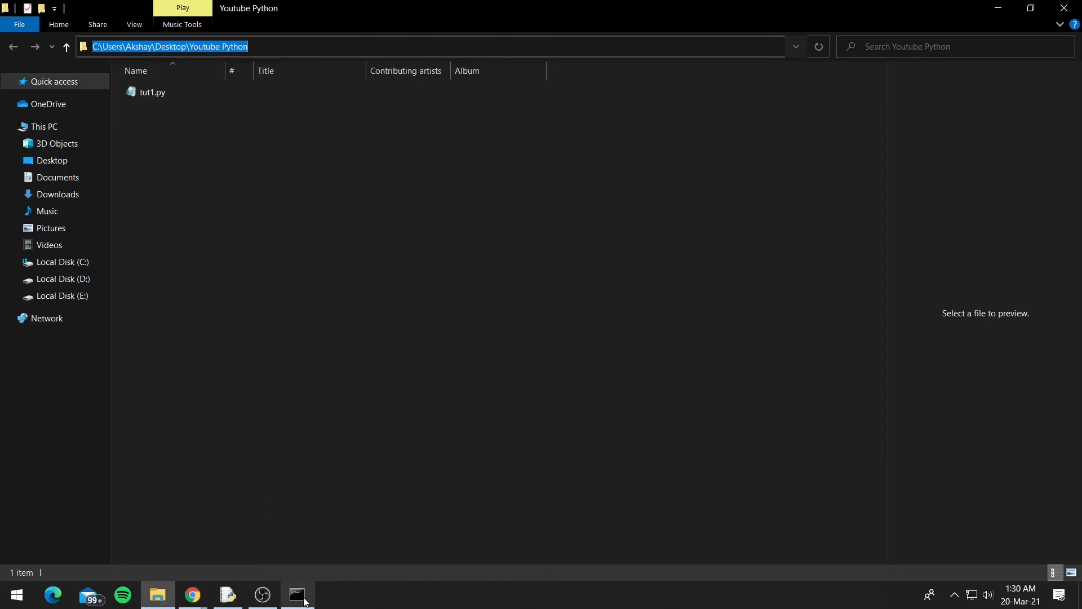
Make the Youtube Python folder the Command Prompt working directory with cd
click(297, 594)
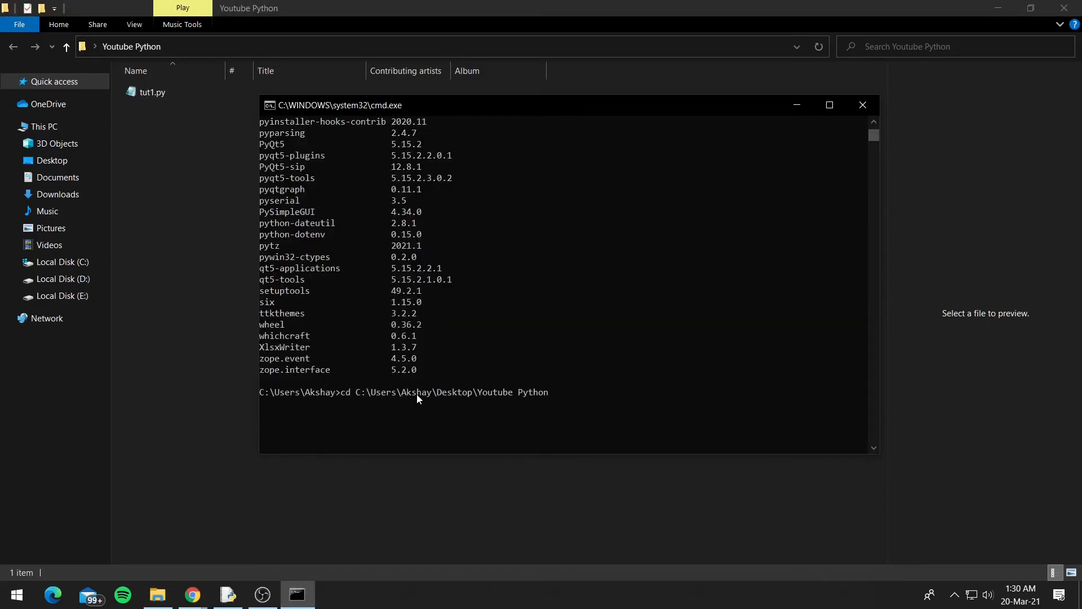
key(Return)
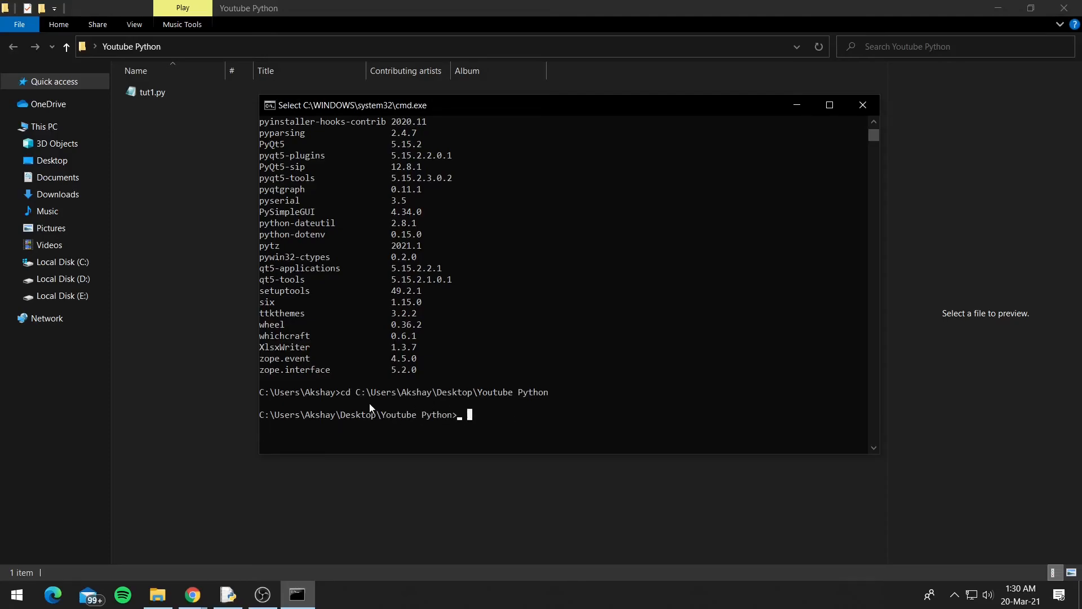
mouse_move(463, 415)
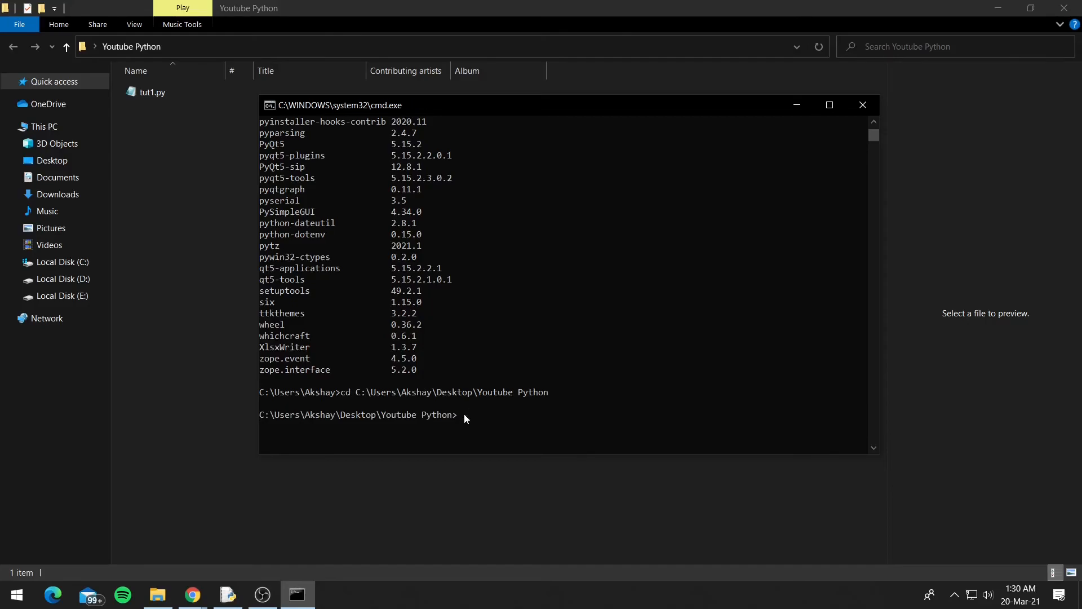
Run python tut1.py, which prints Something
text(python)
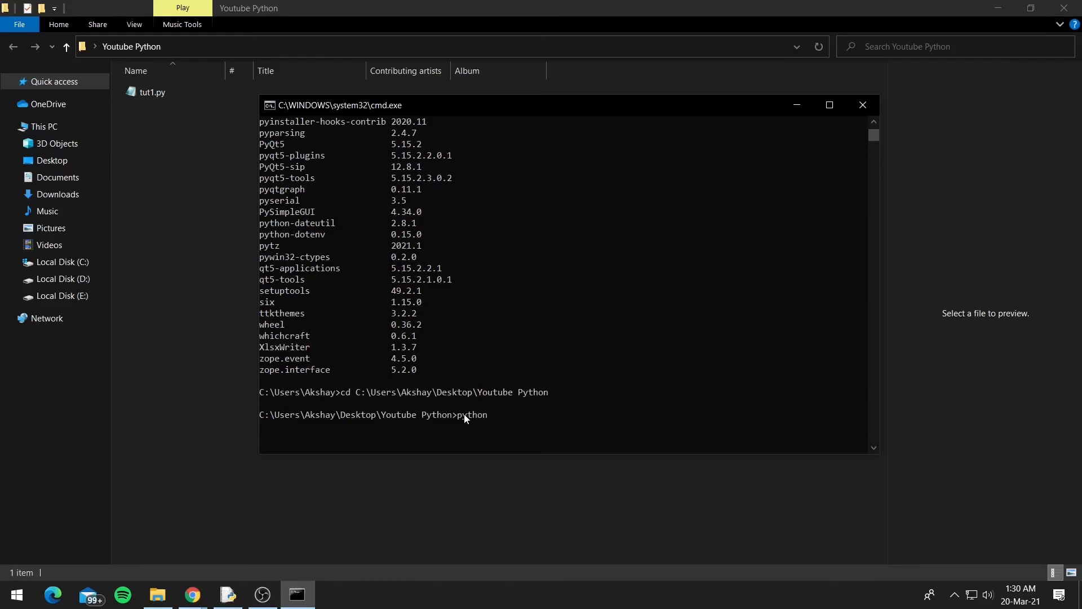
text(tut1)
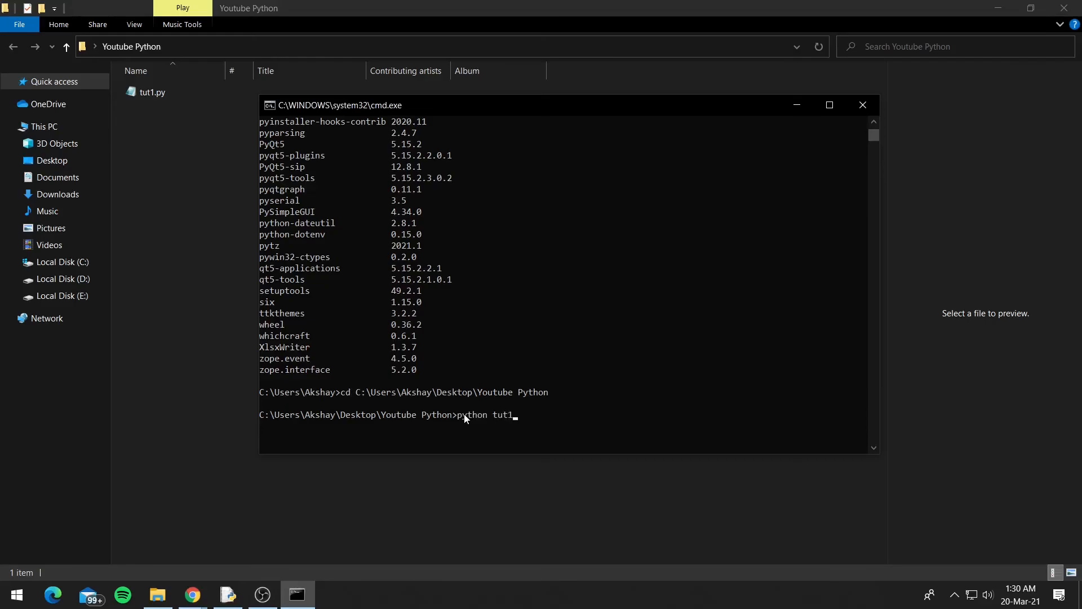
text(.py)
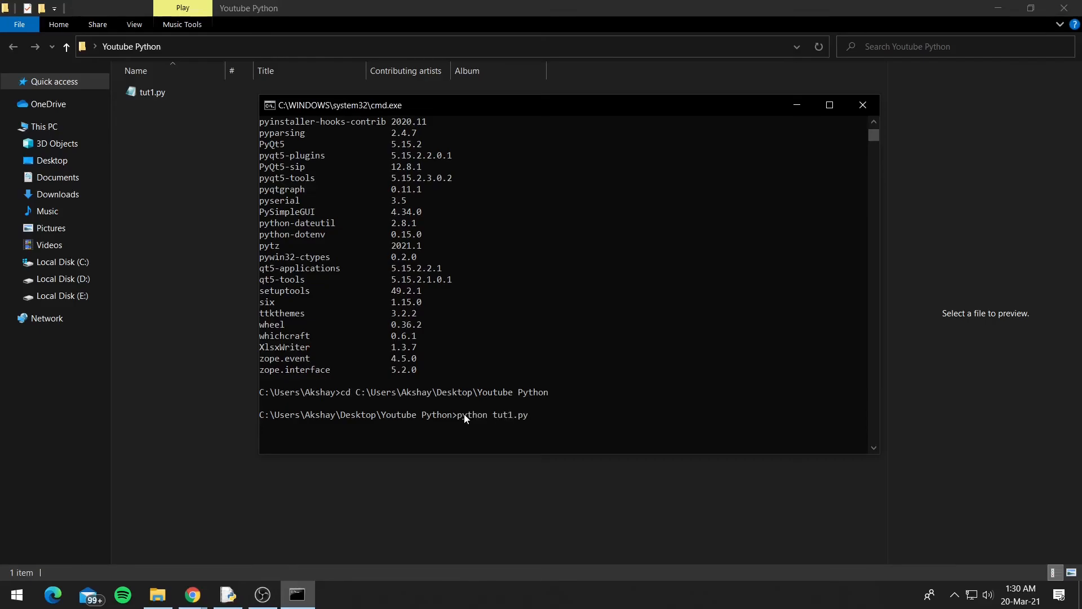
mouse_move(550, 419)
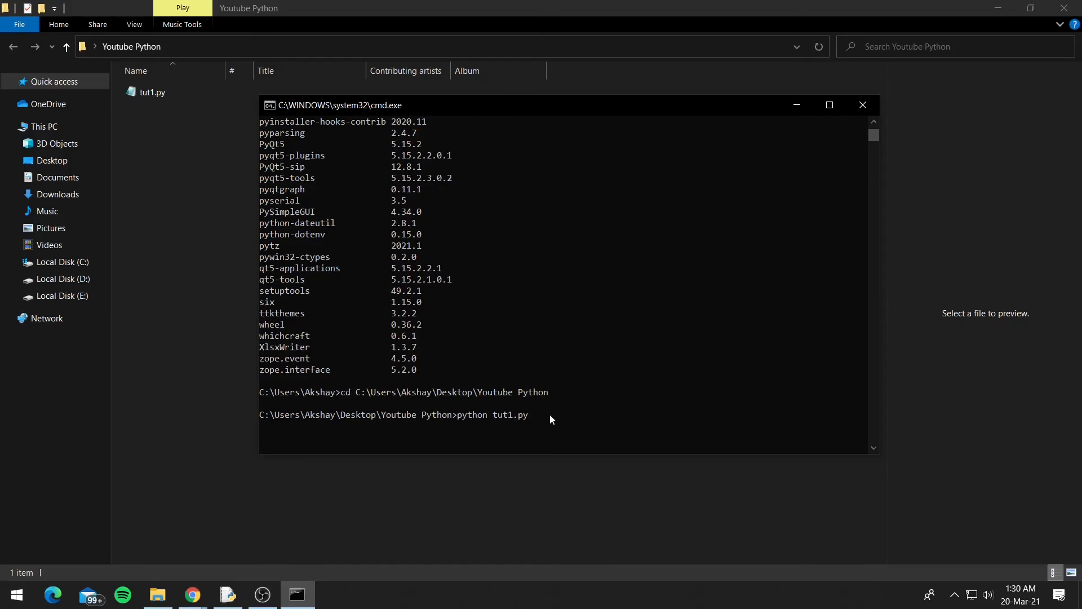
mouse_move(561, 421)
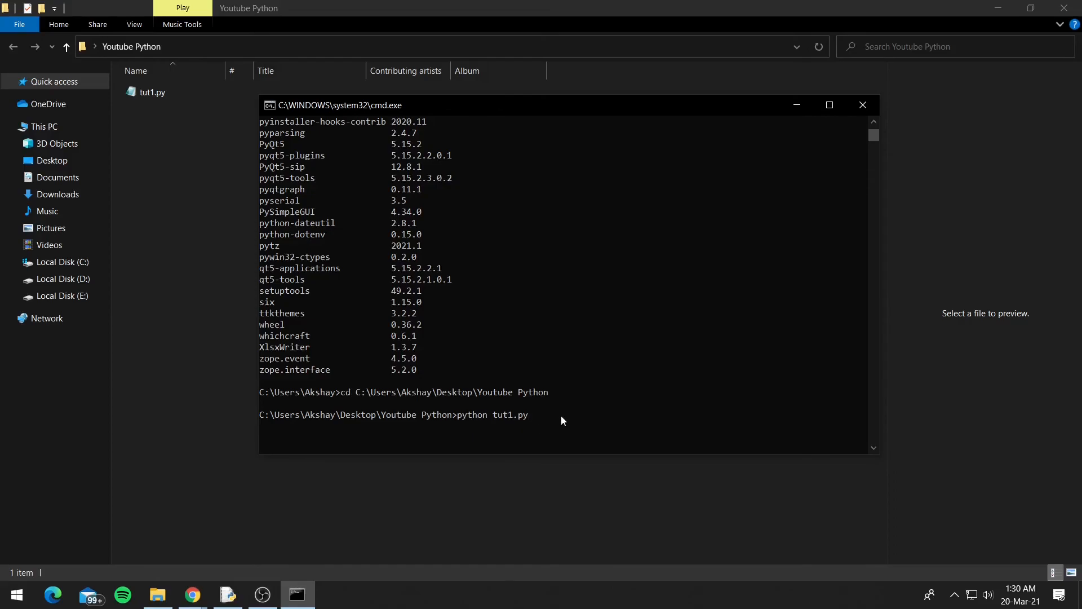
key(Return)
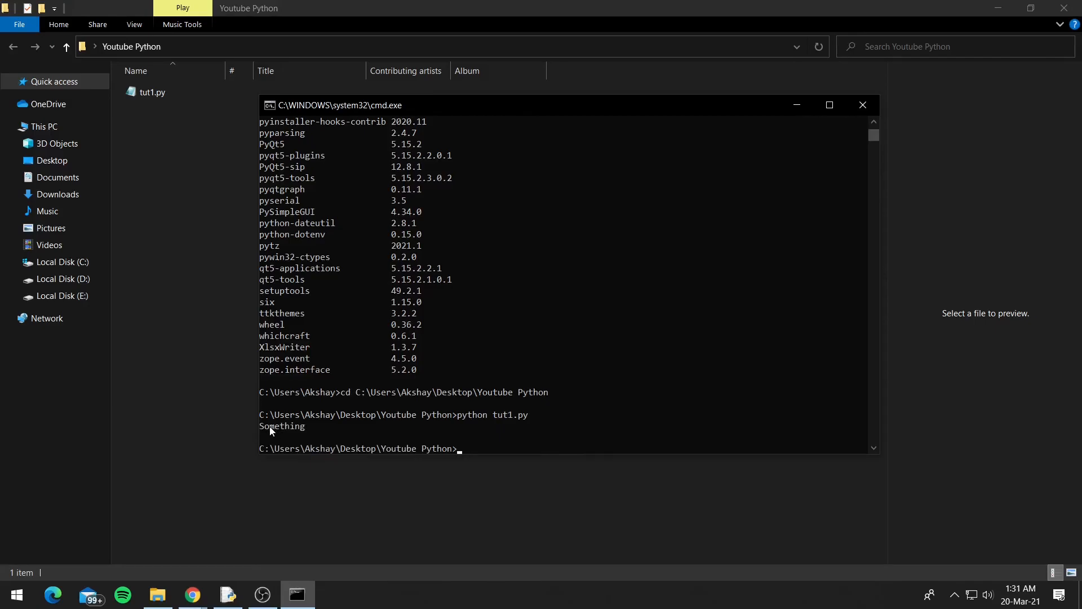